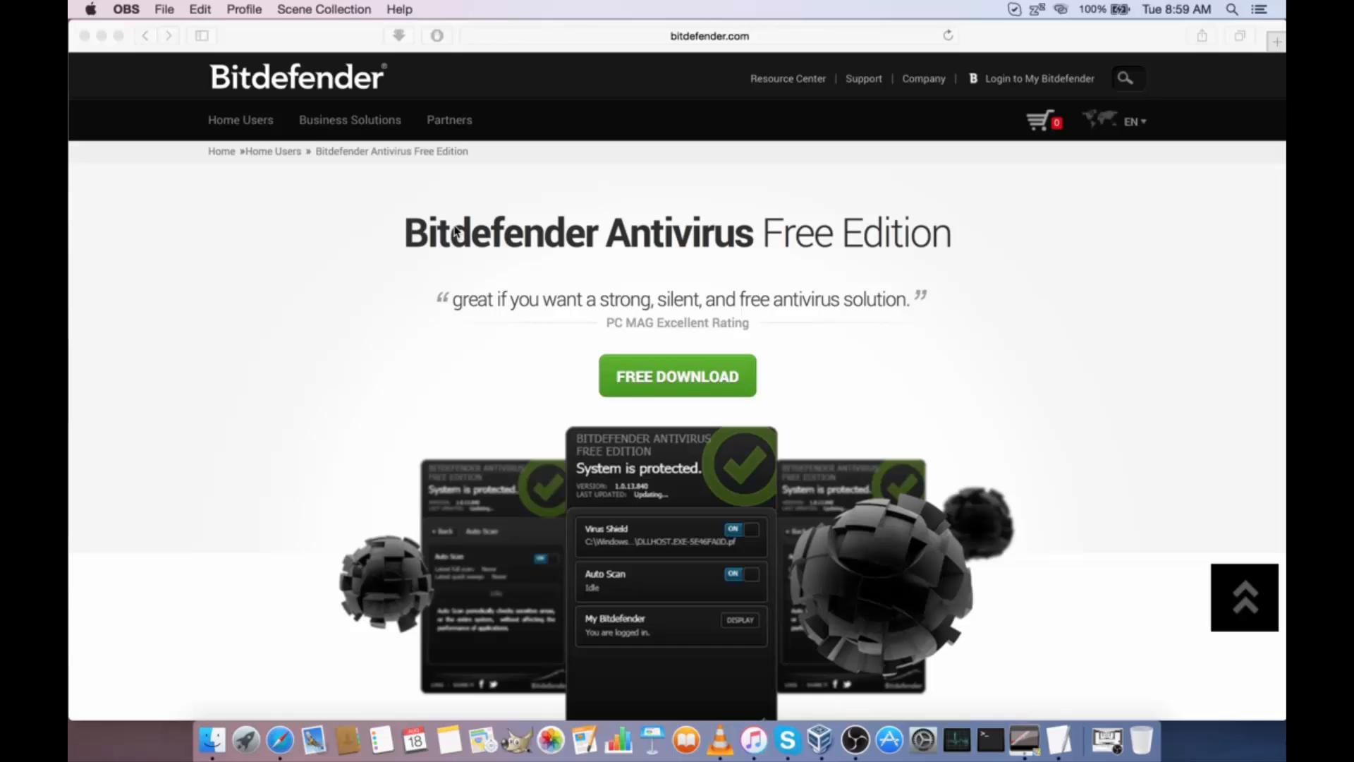
mouse_move(810, 672)
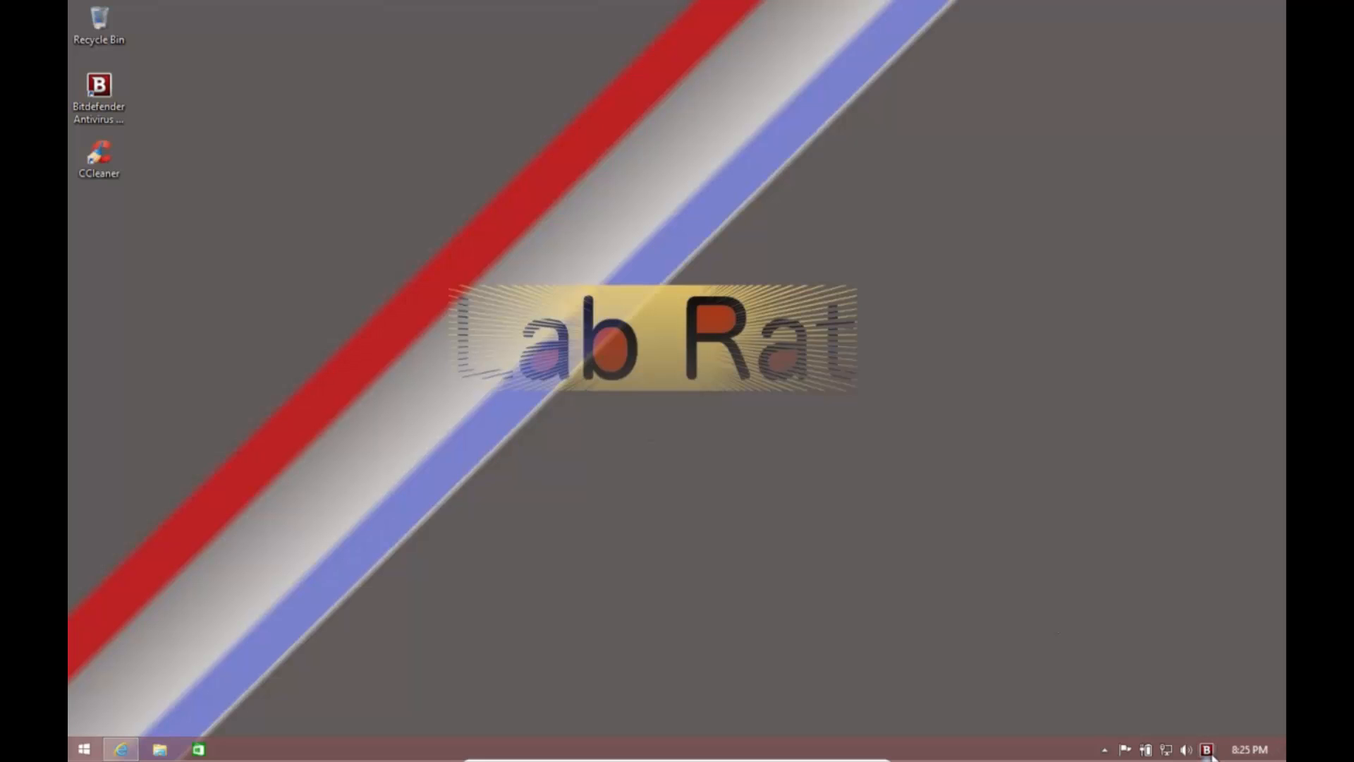
Open Bitdefender's tray status panel, confirming protection with Virus Shield and Auto Scan on
click(1207, 749)
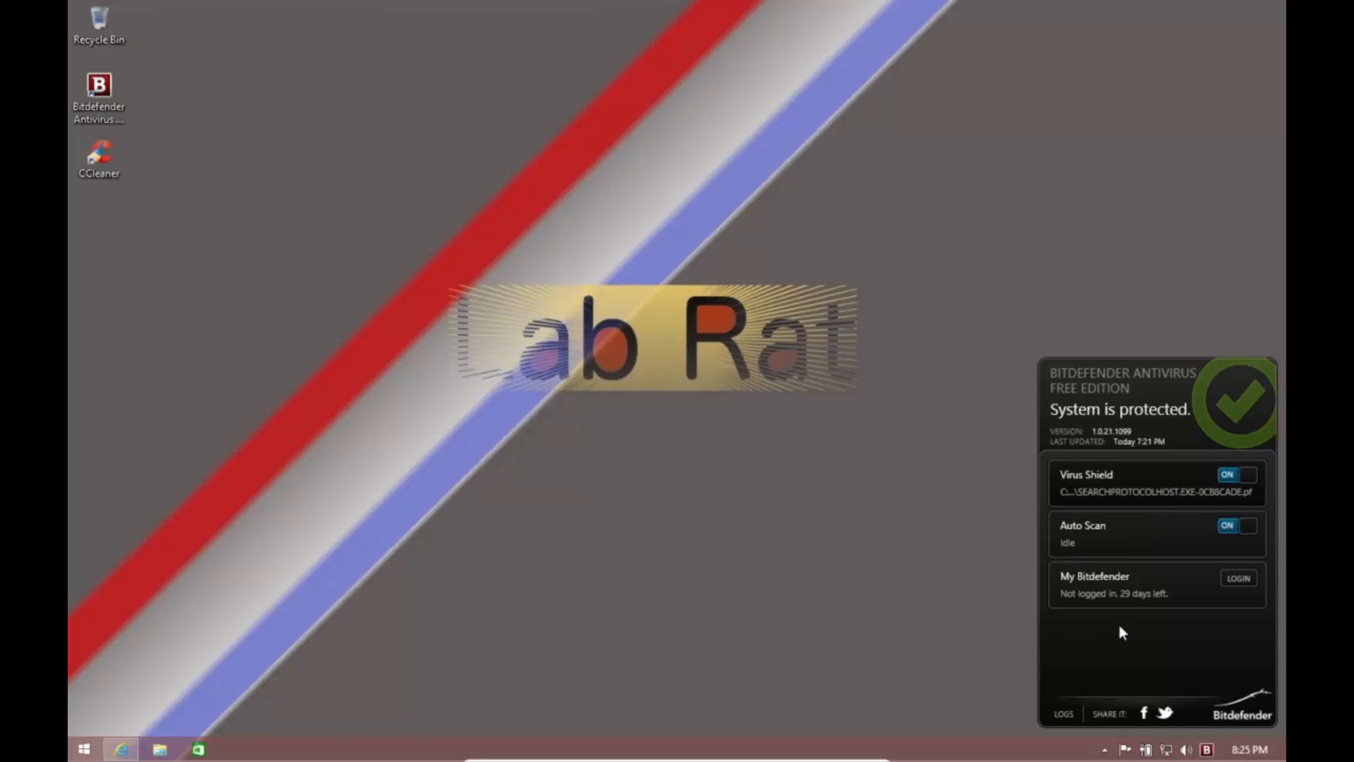
mouse_move(1117, 469)
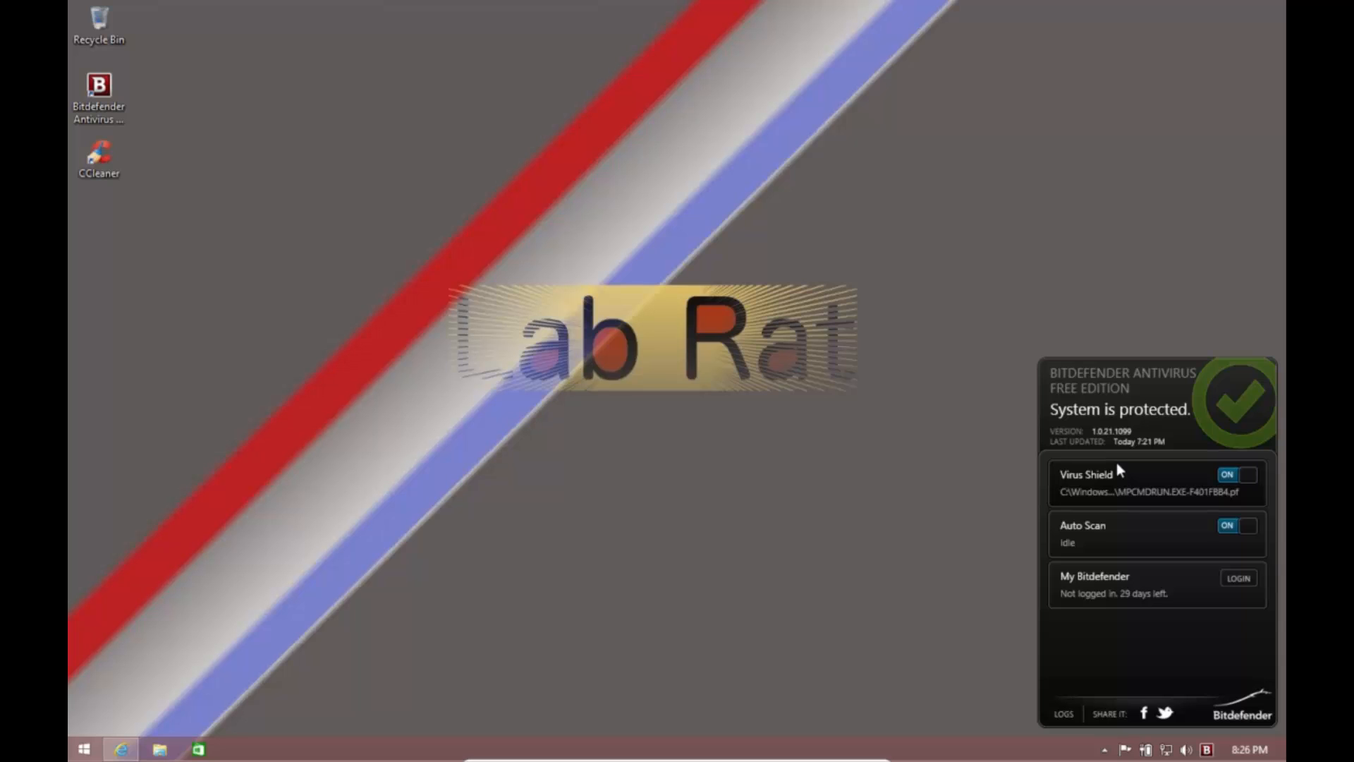
mouse_move(1121, 477)
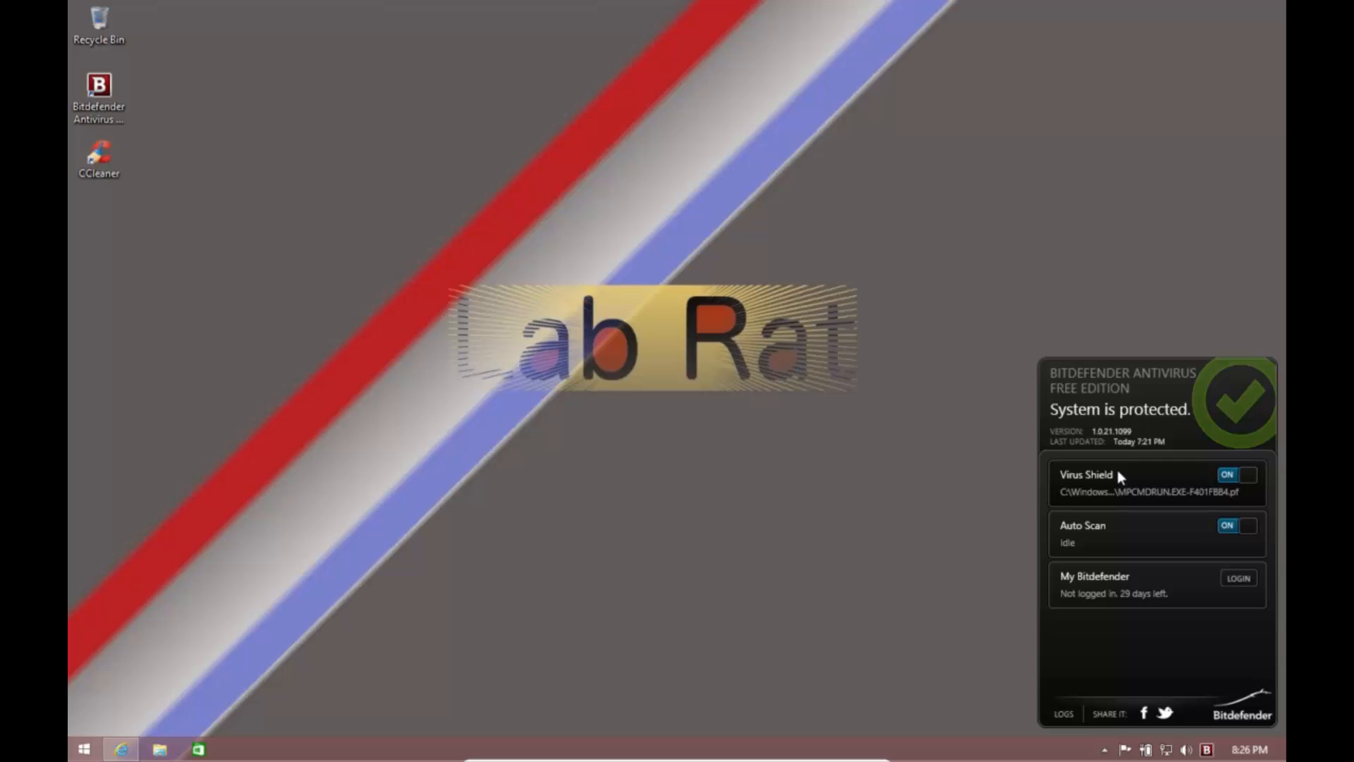
mouse_move(1156, 533)
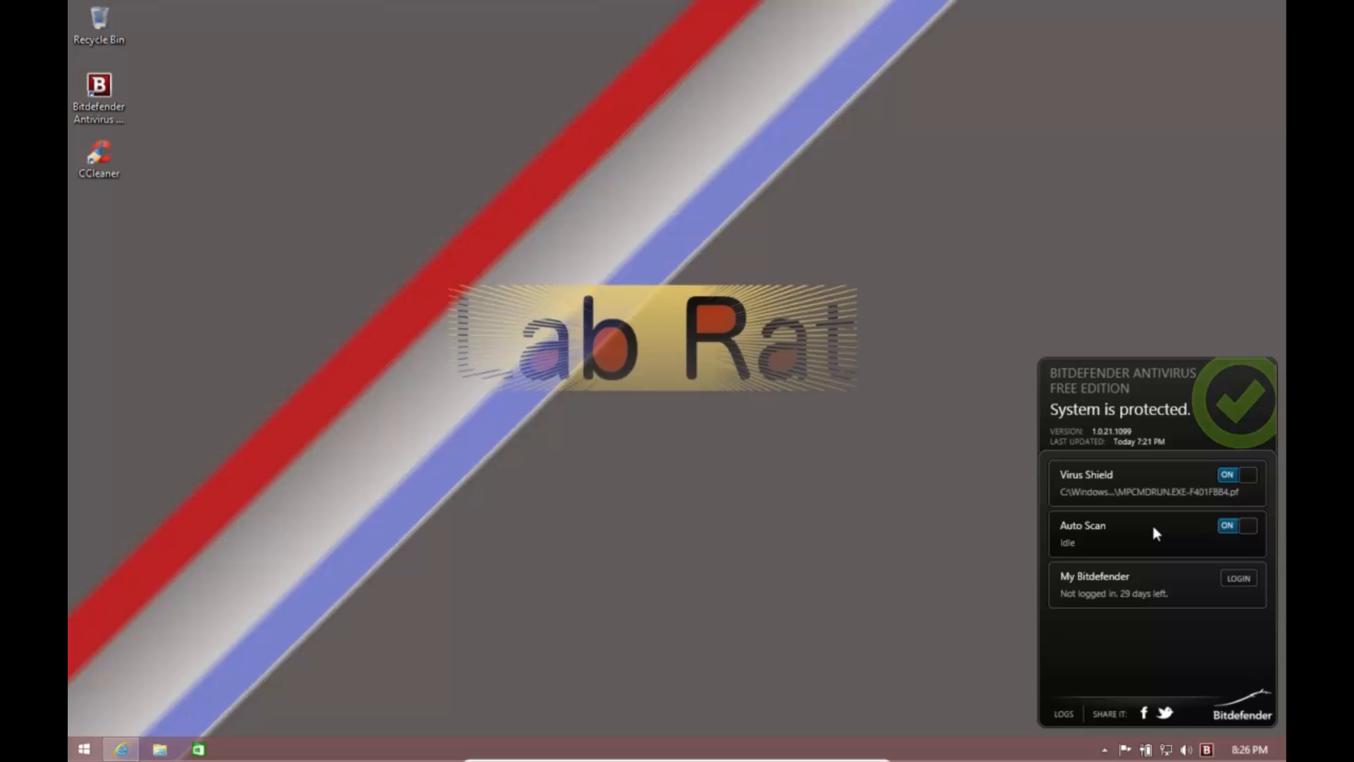
mouse_move(1146, 530)
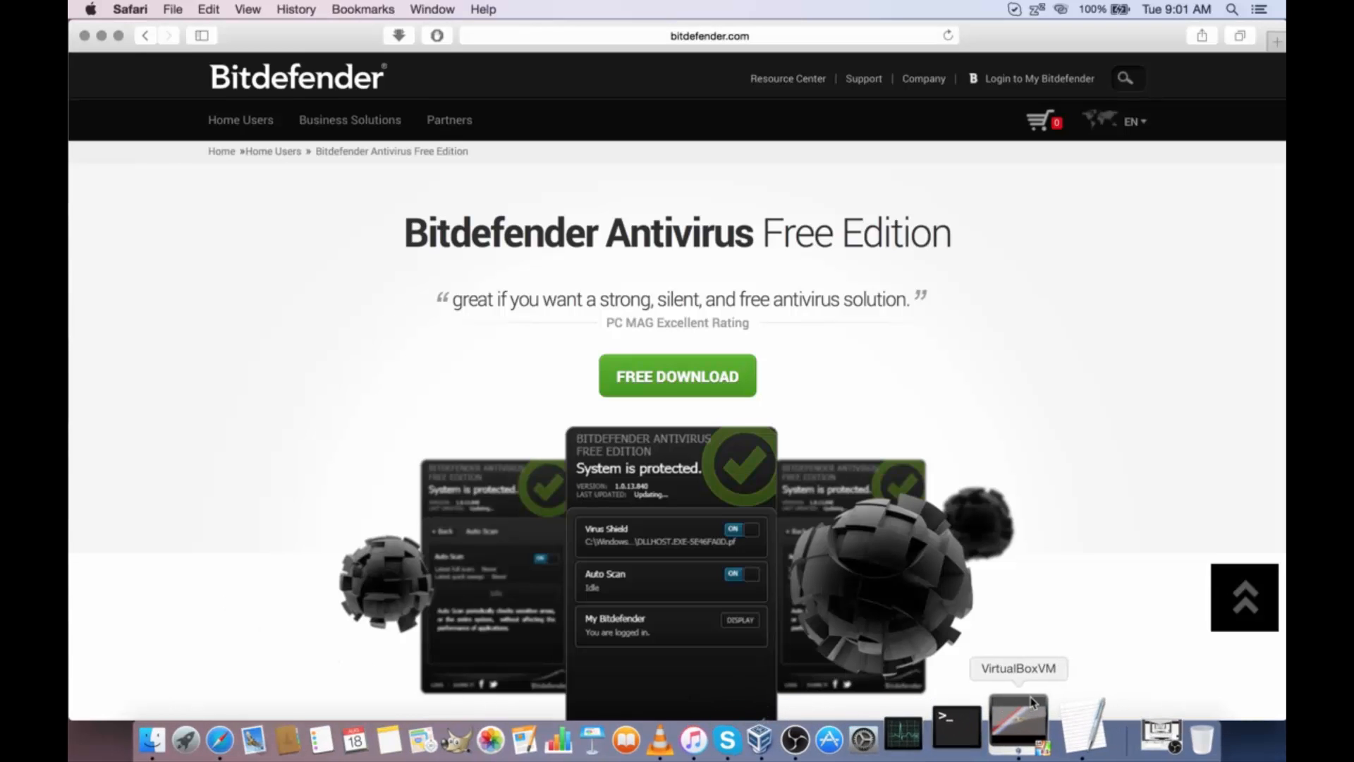
click(1024, 726)
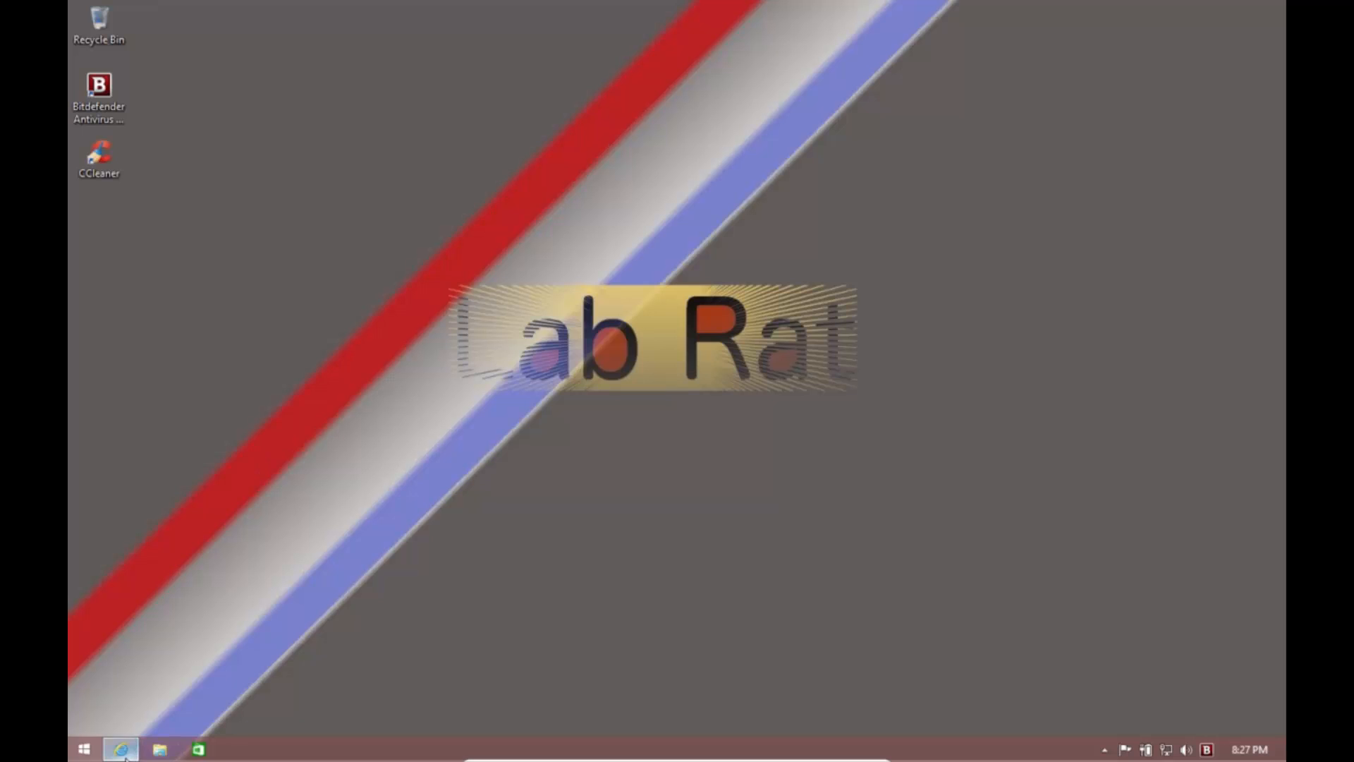
click(121, 747)
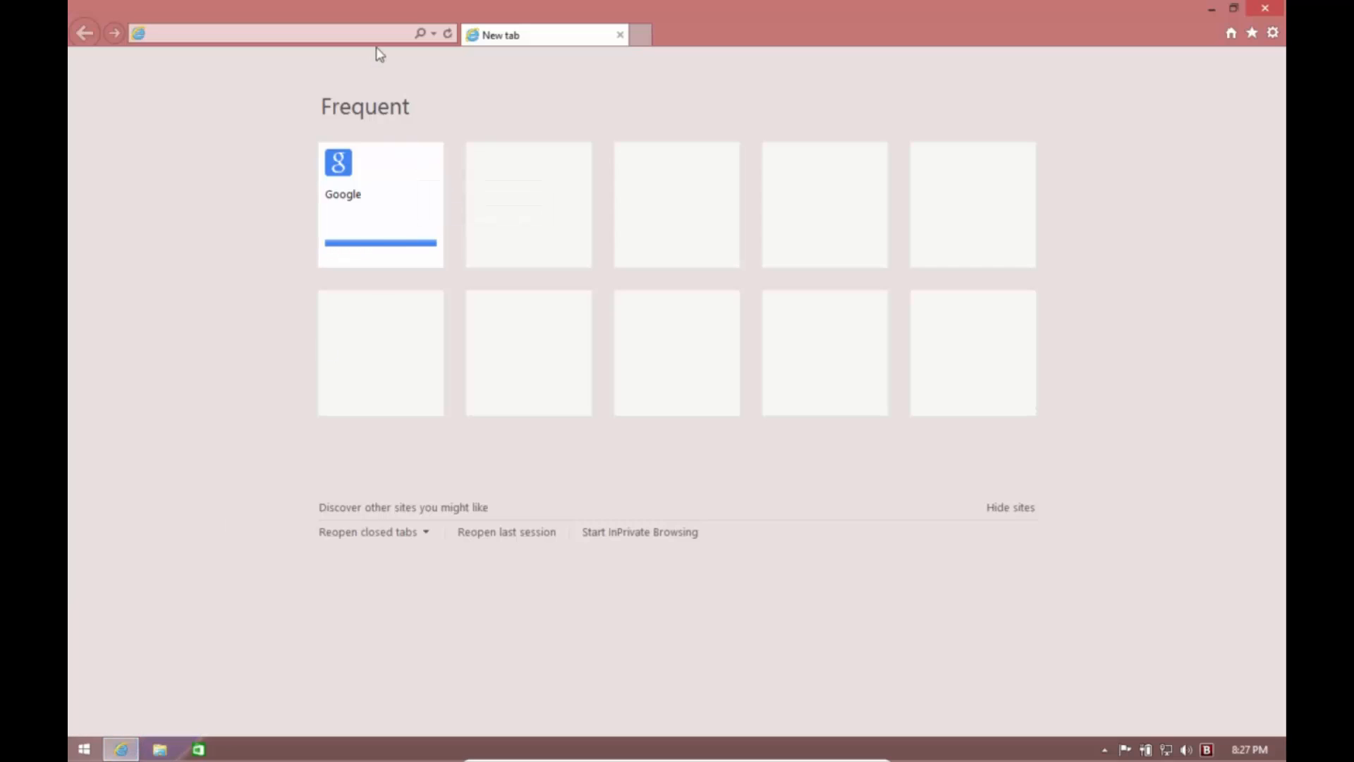
click(259, 33)
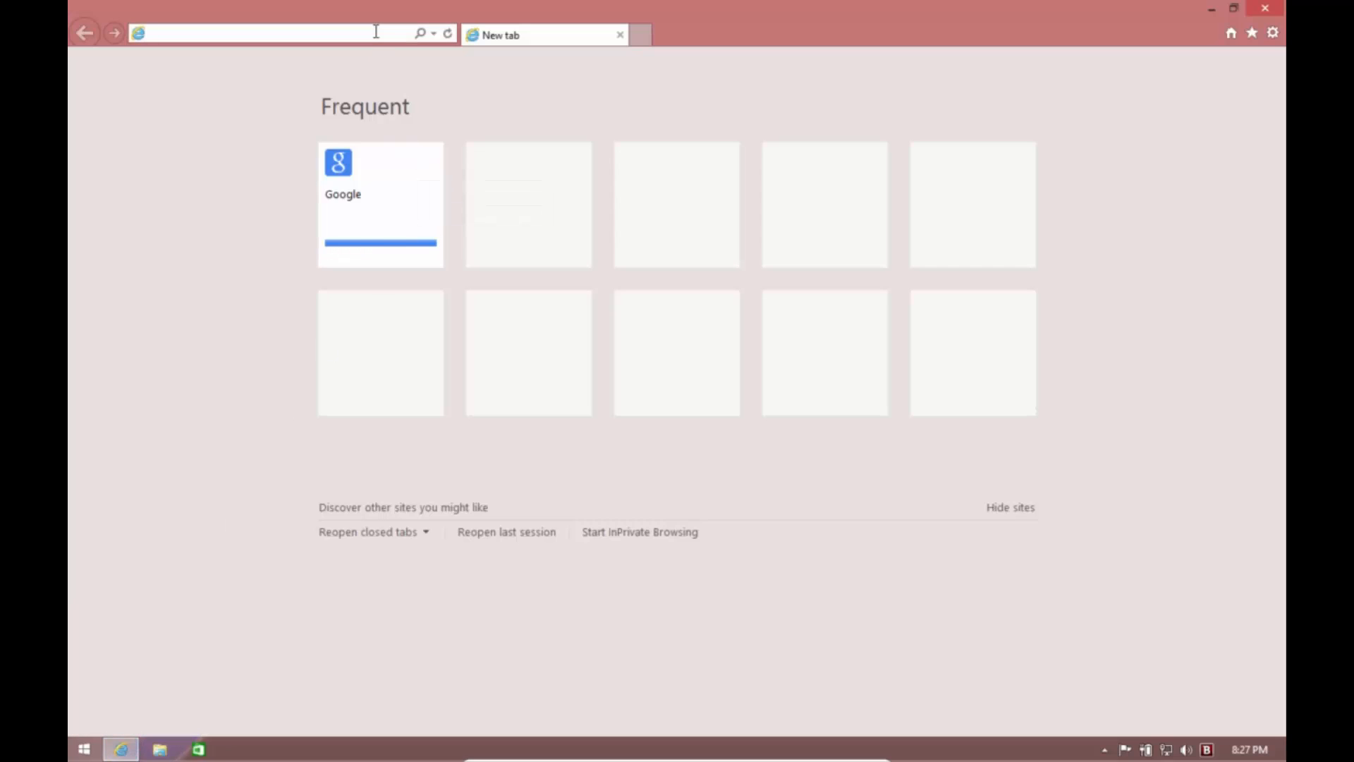
text(http://rocichy.republika.pl/07jhnb4/0kn7b6gf.exe)
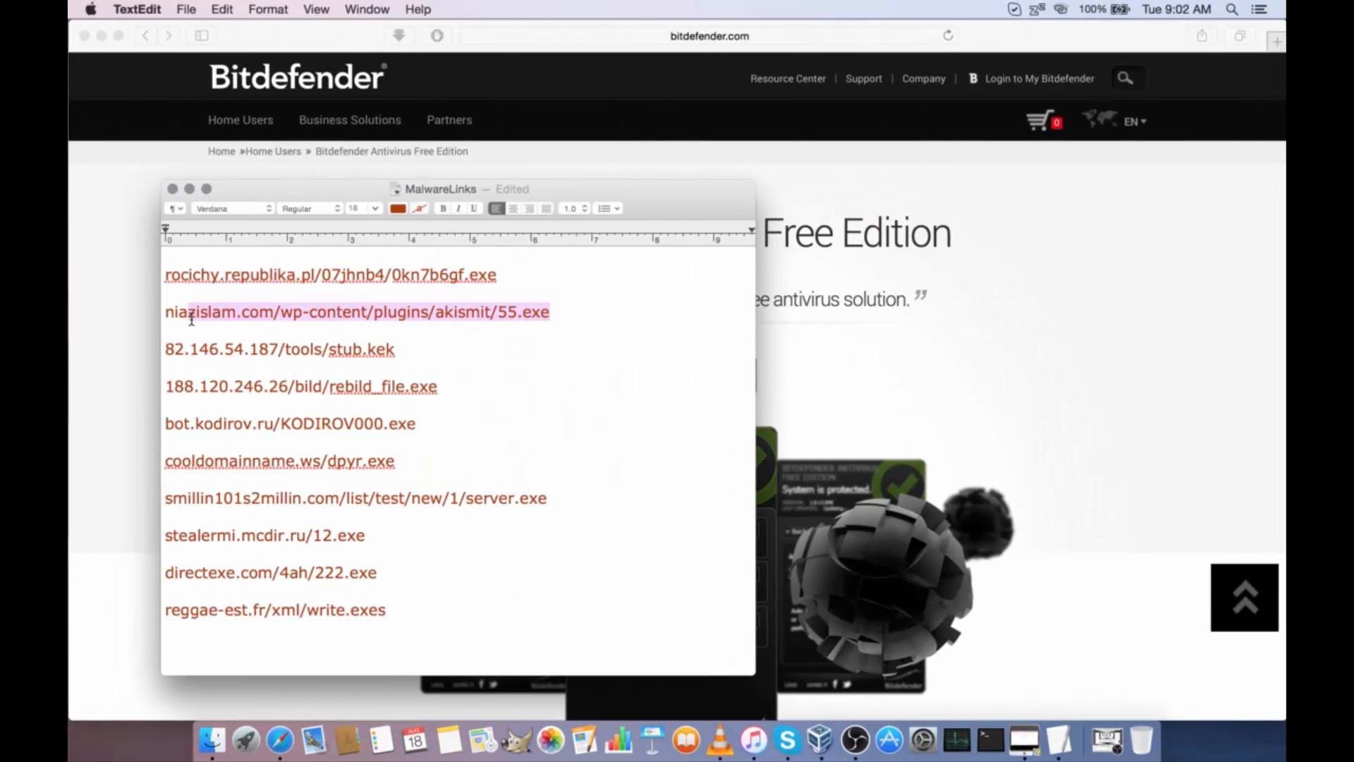
click(330, 275)
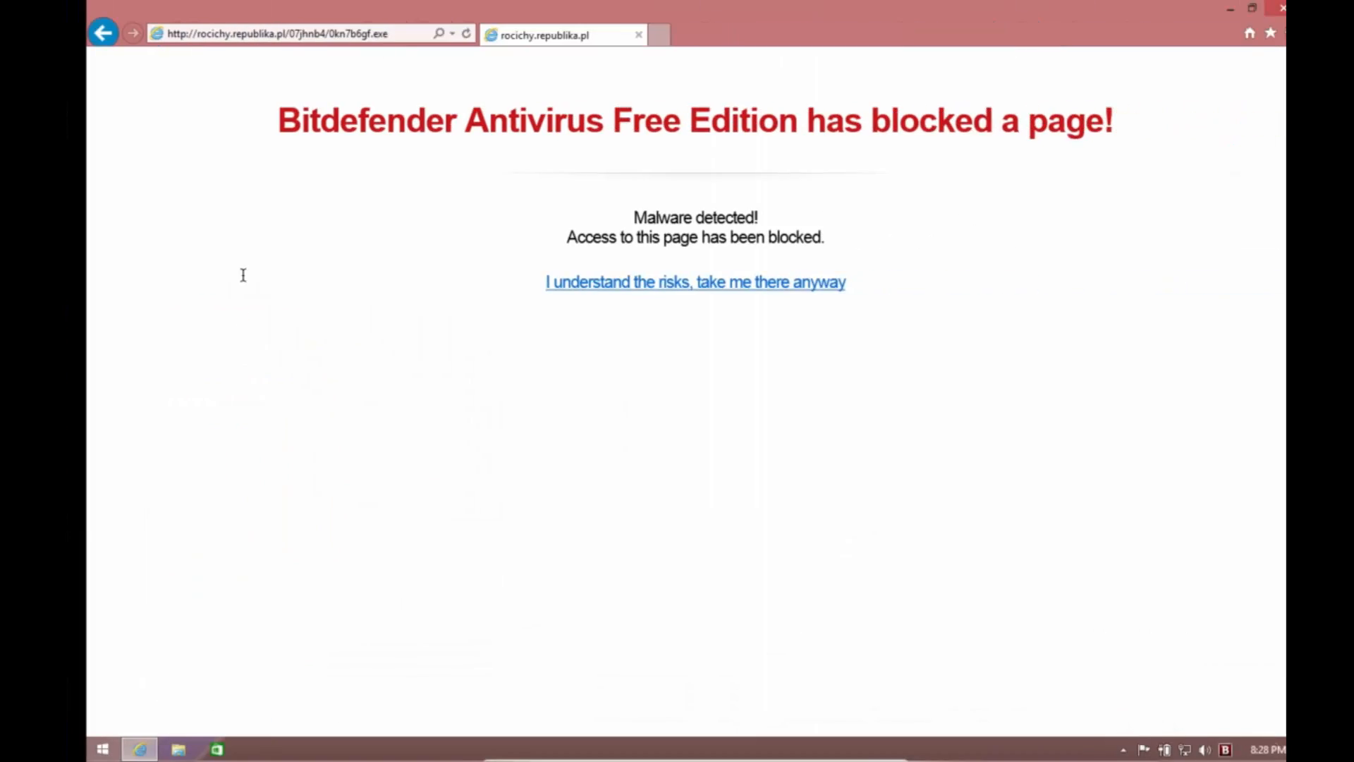
click(285, 34)
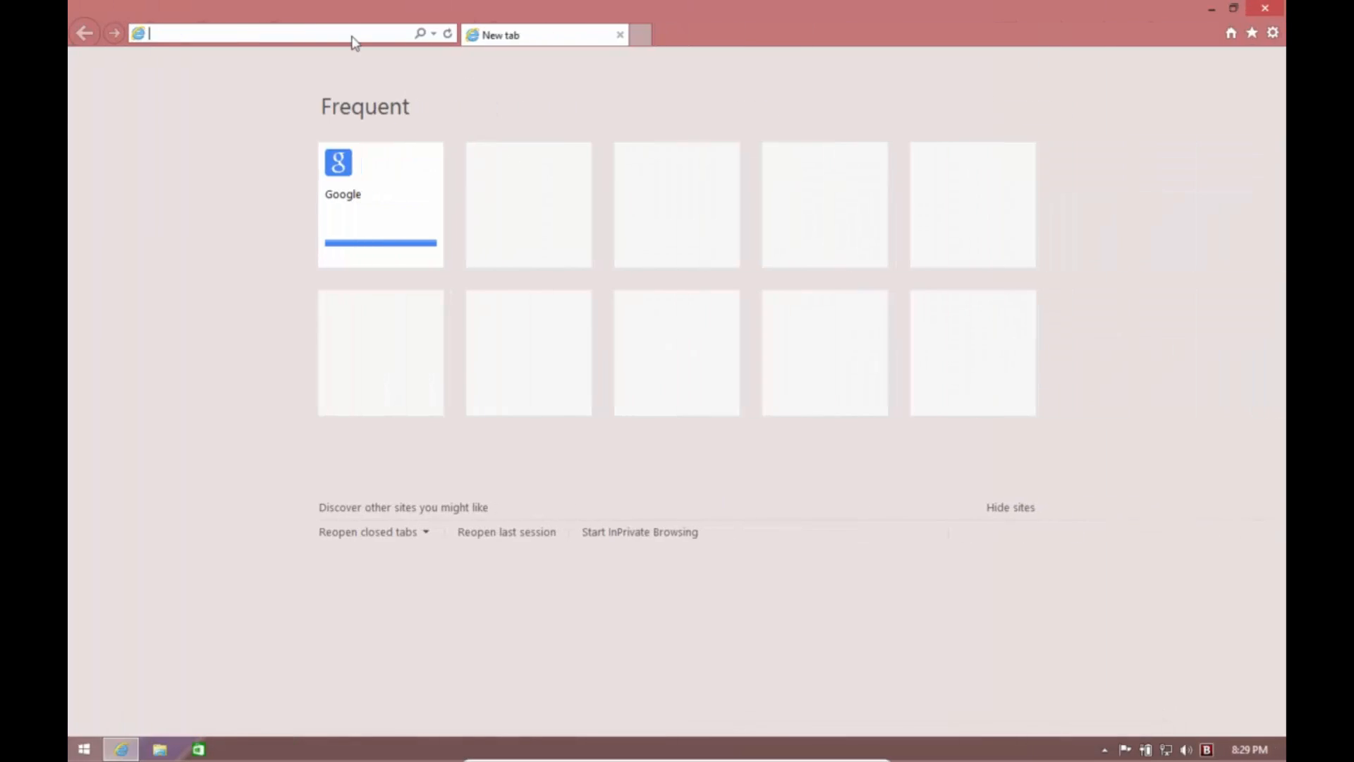
mouse_move(349, 32)
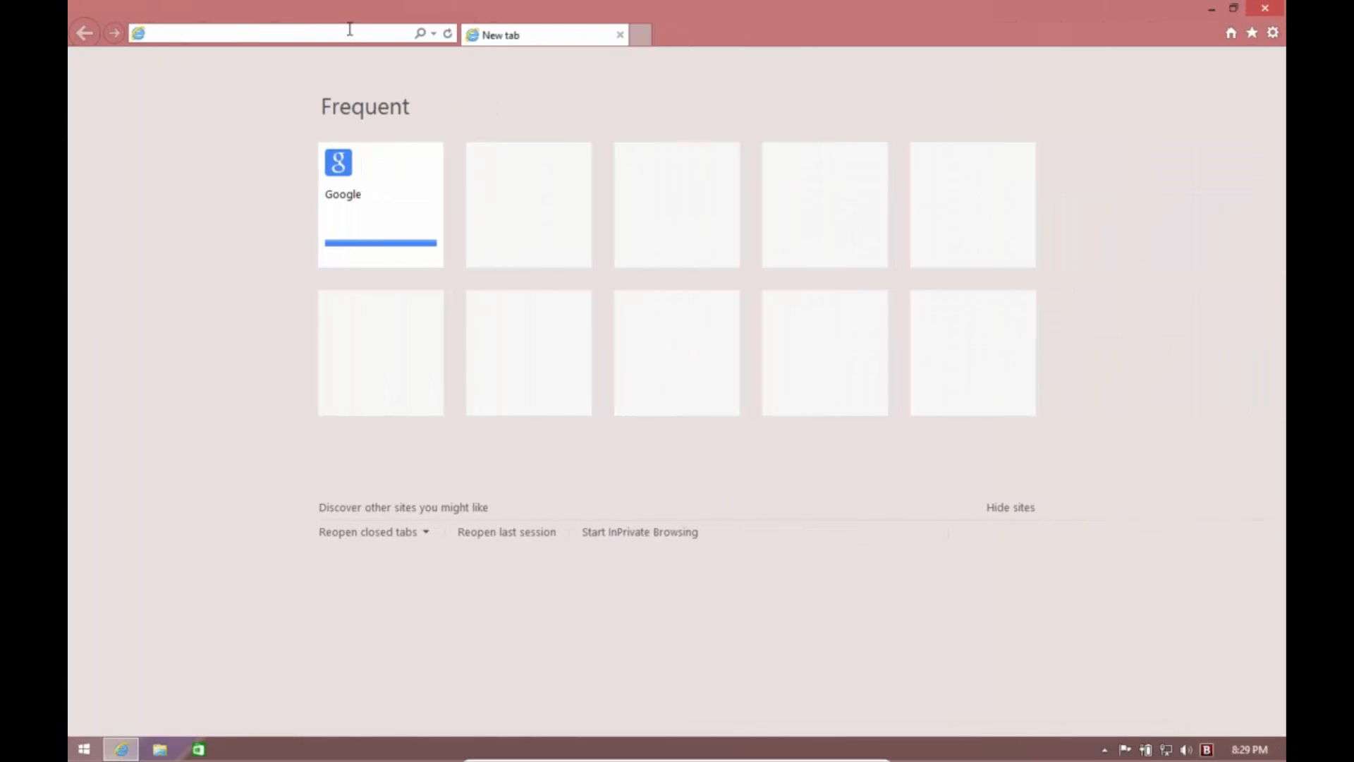
text(http://82.146.54.187/tools/stub.kek)
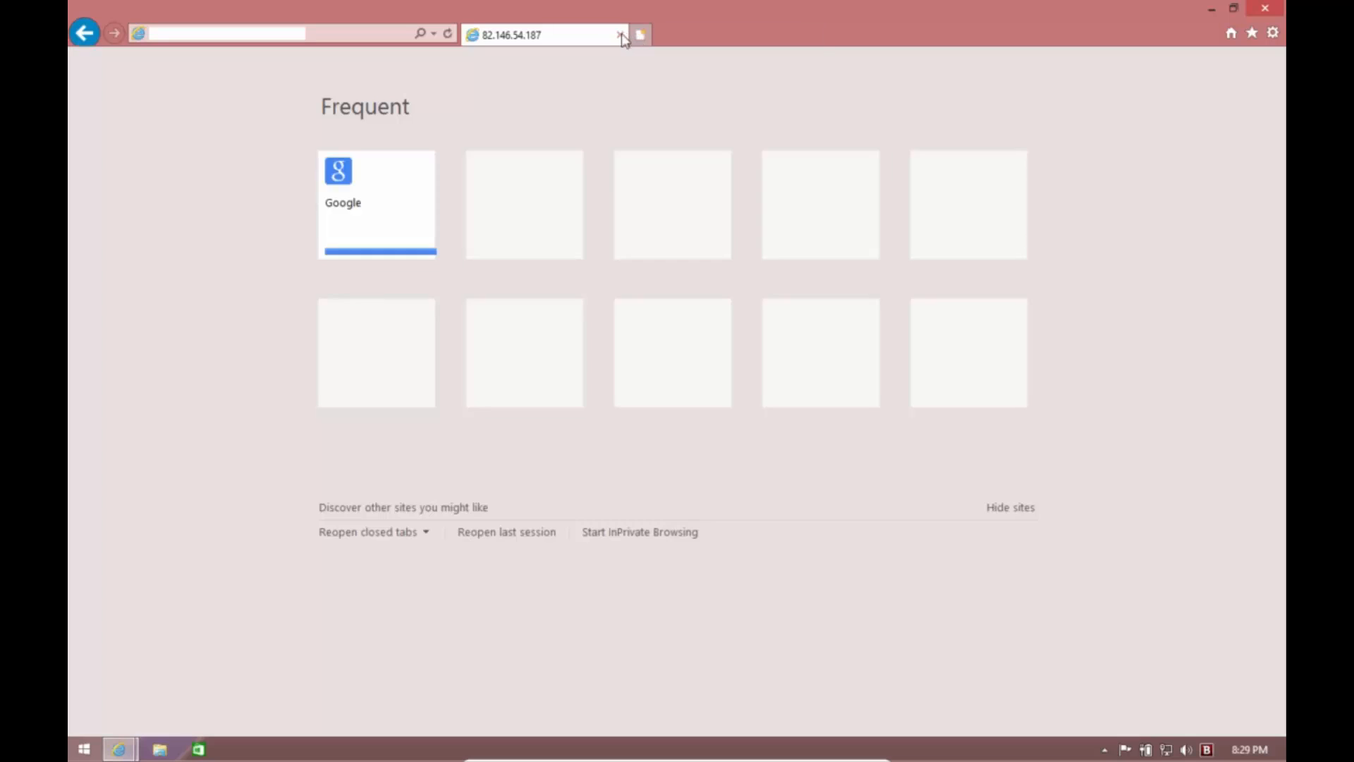
click(620, 34)
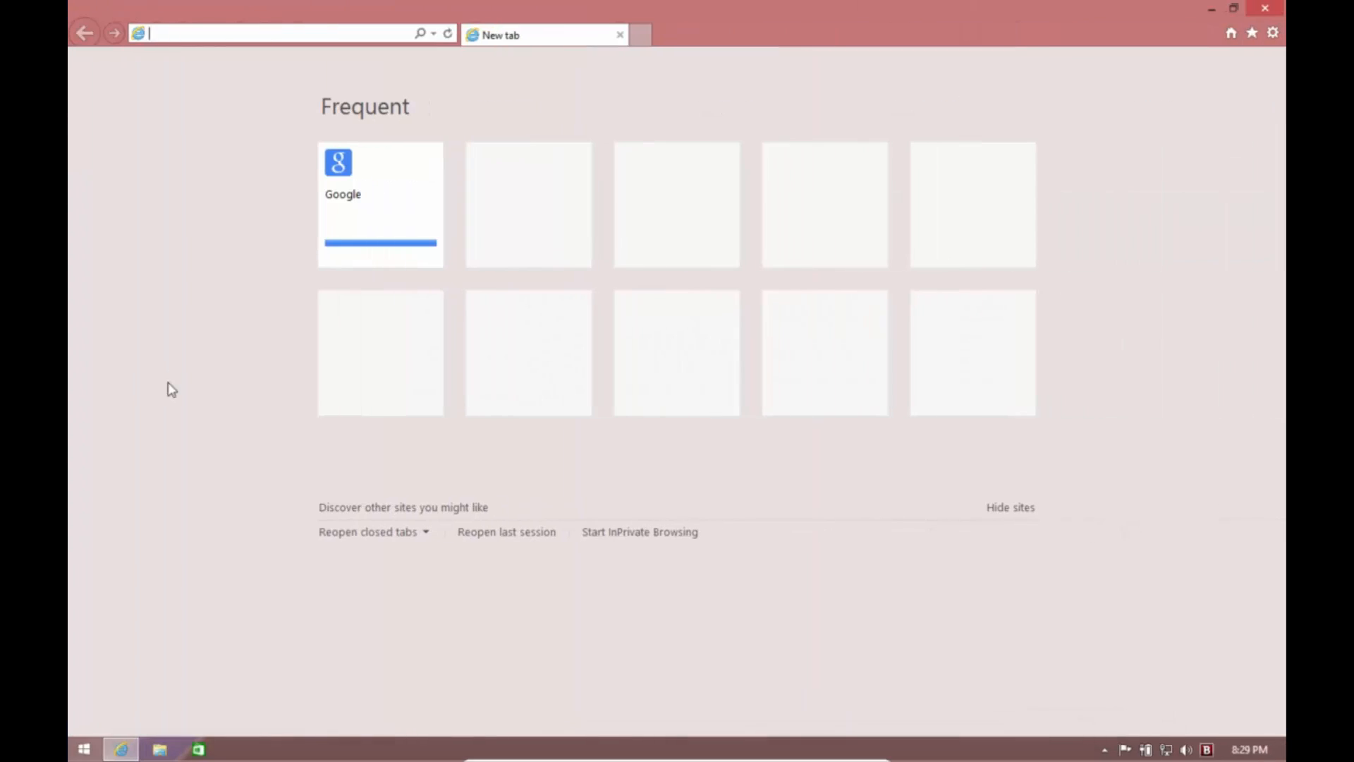
mouse_move(268, 36)
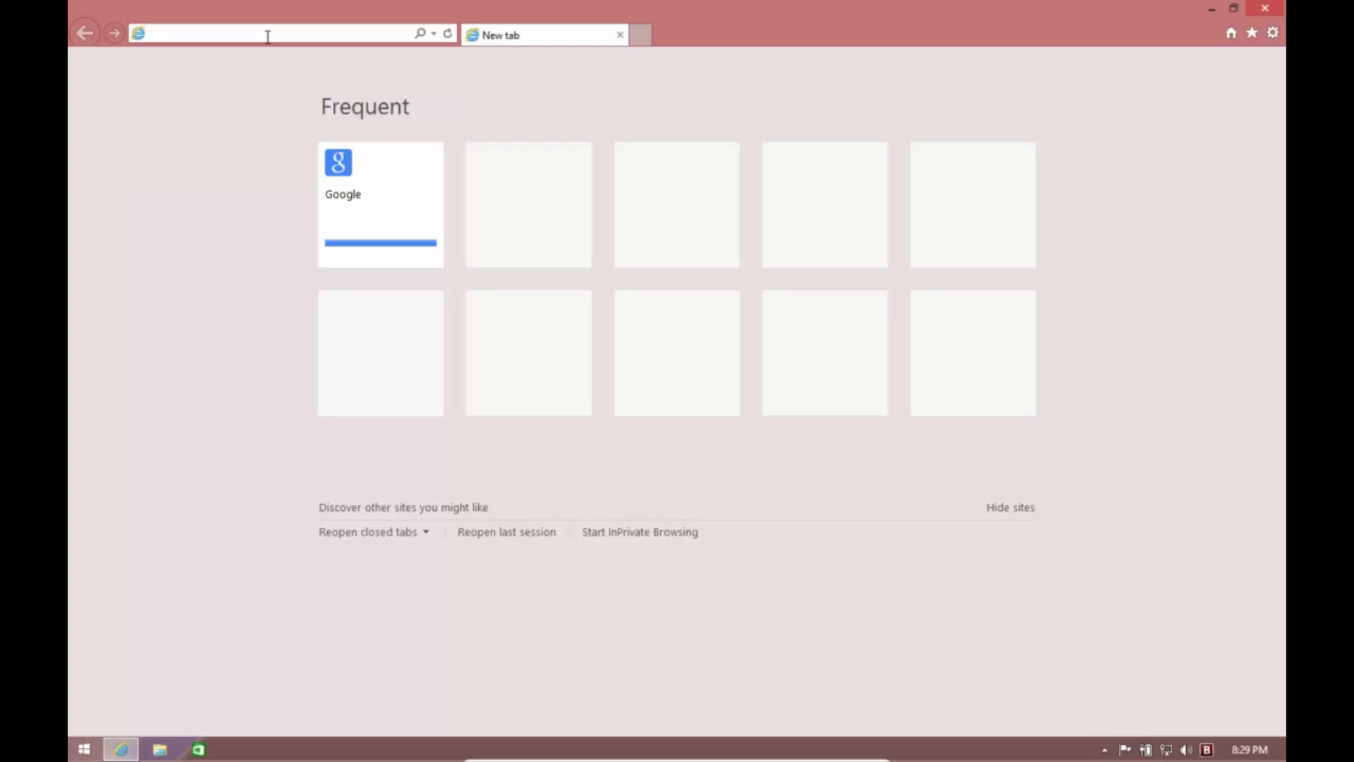
Try 188.120.246.26/bild/rebild_file.exe and bot.kodirov.ru/KODIROV000.exe, the latter reaching only Bing results
text(188.120.246.26/bild/rebild_file.exe)
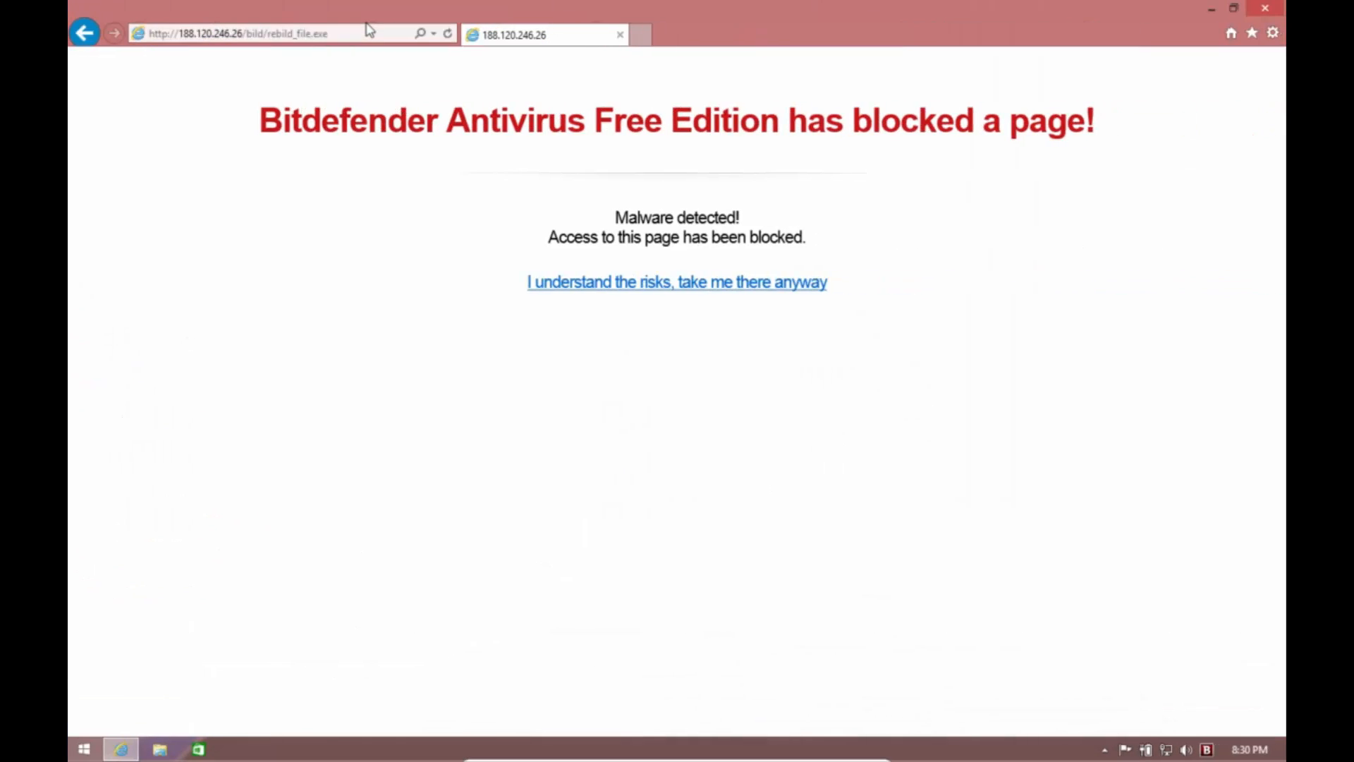
click(234, 33)
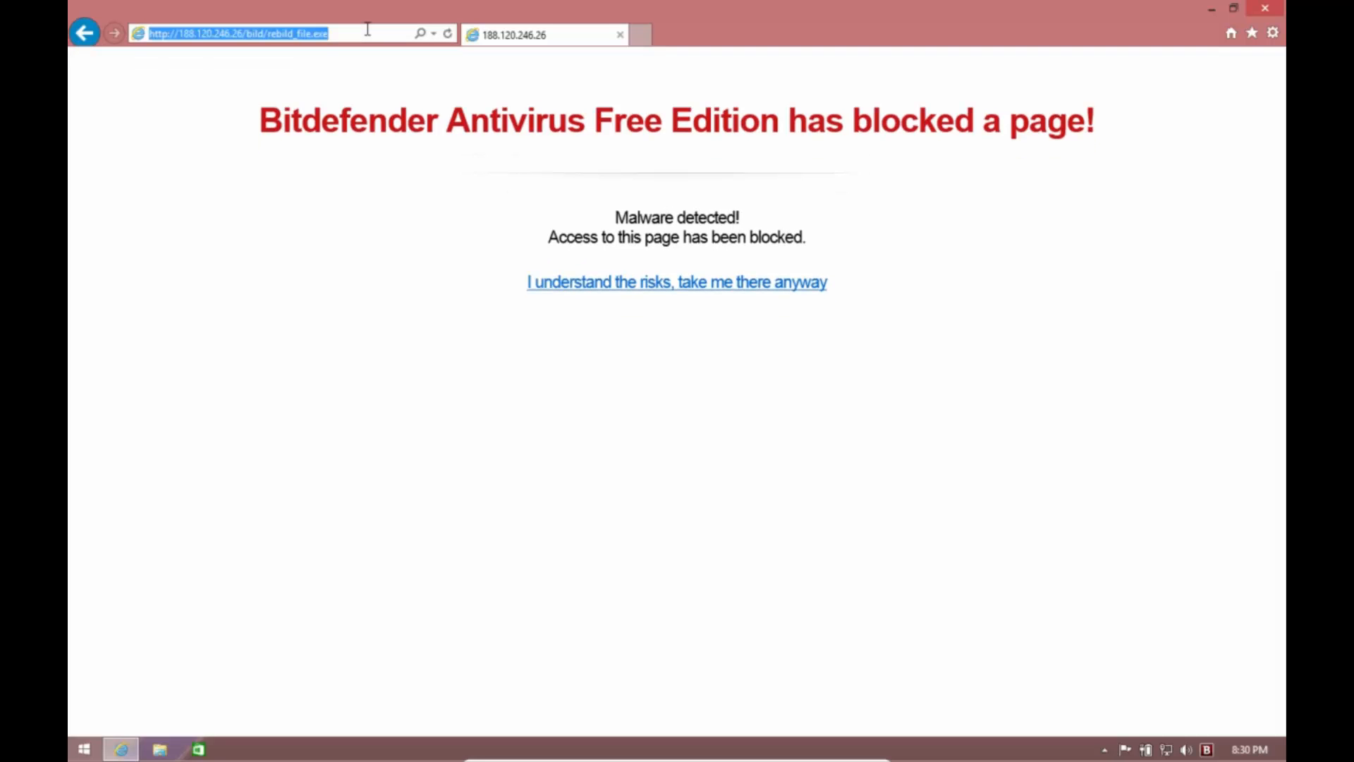
text(http://bot.kodirov.ru/KODIROV000.exe)
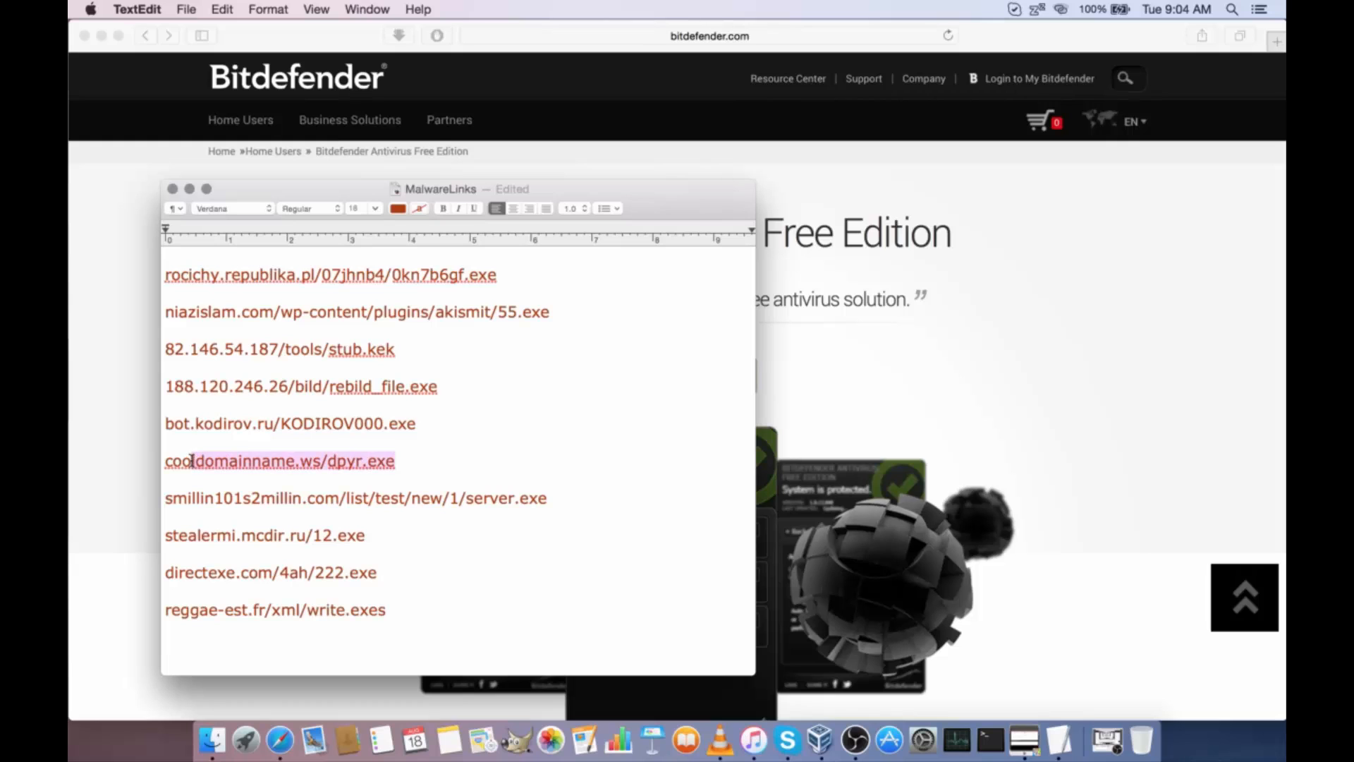
triple_click(280, 461)
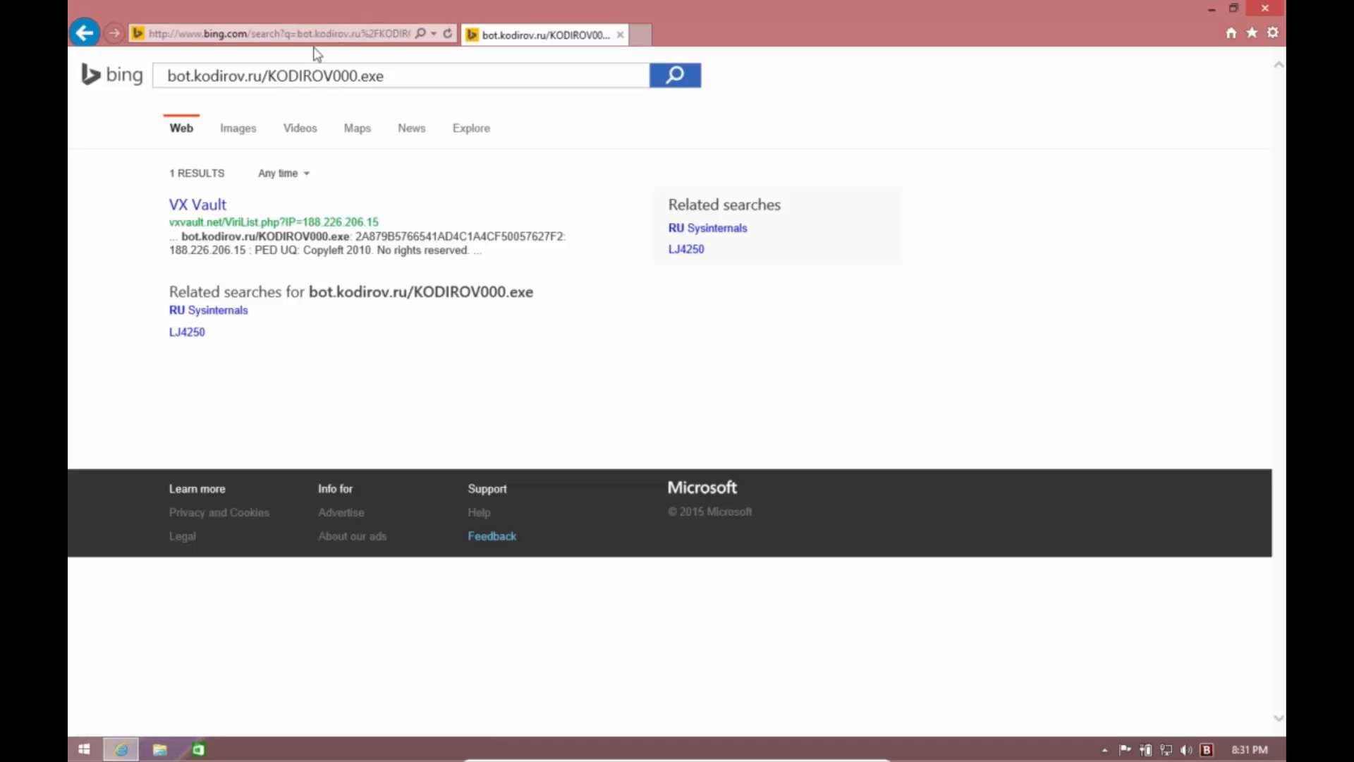
Load cooldomainname.ws/dpyr.exe and scroll the WorldSite.ws advertising page it opens
click(276, 33)
text(http://cooldomainname.ws/dpyr.exe)
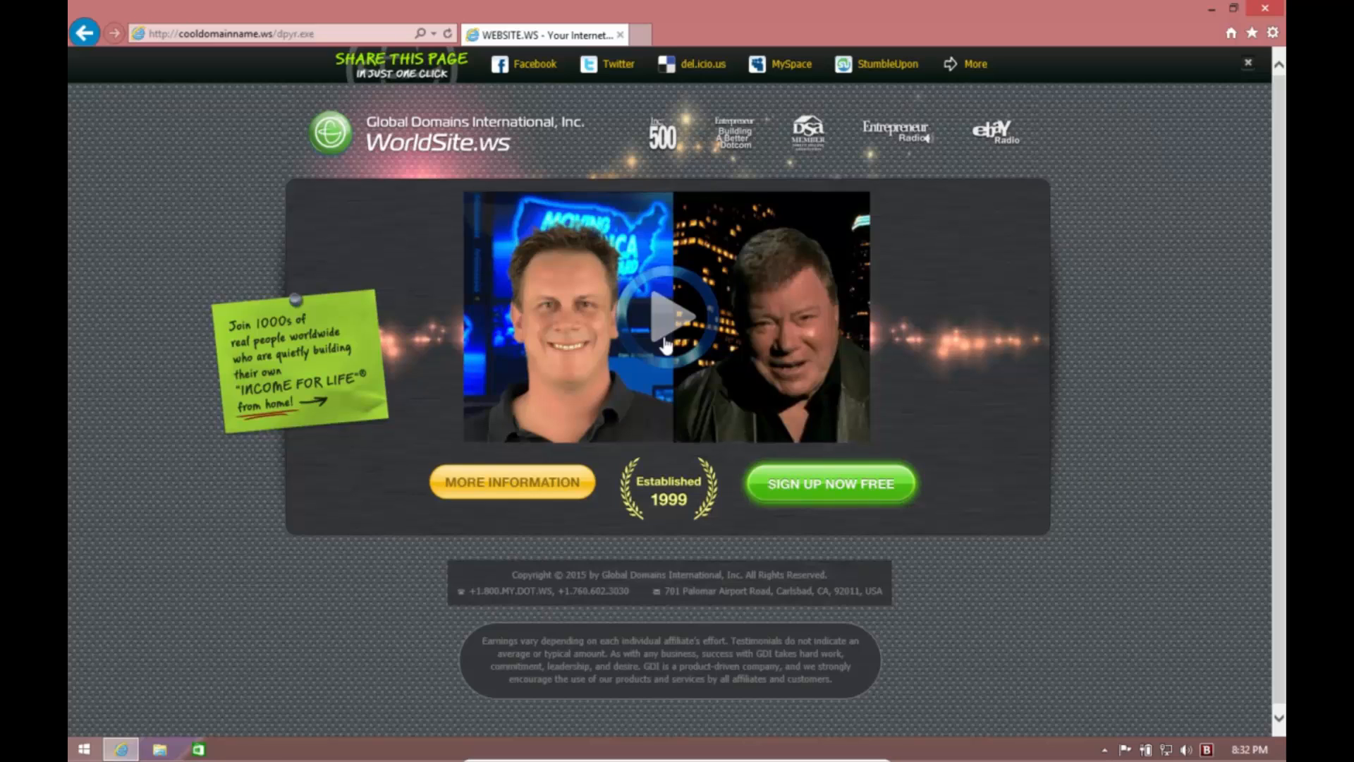
mouse_move(793, 549)
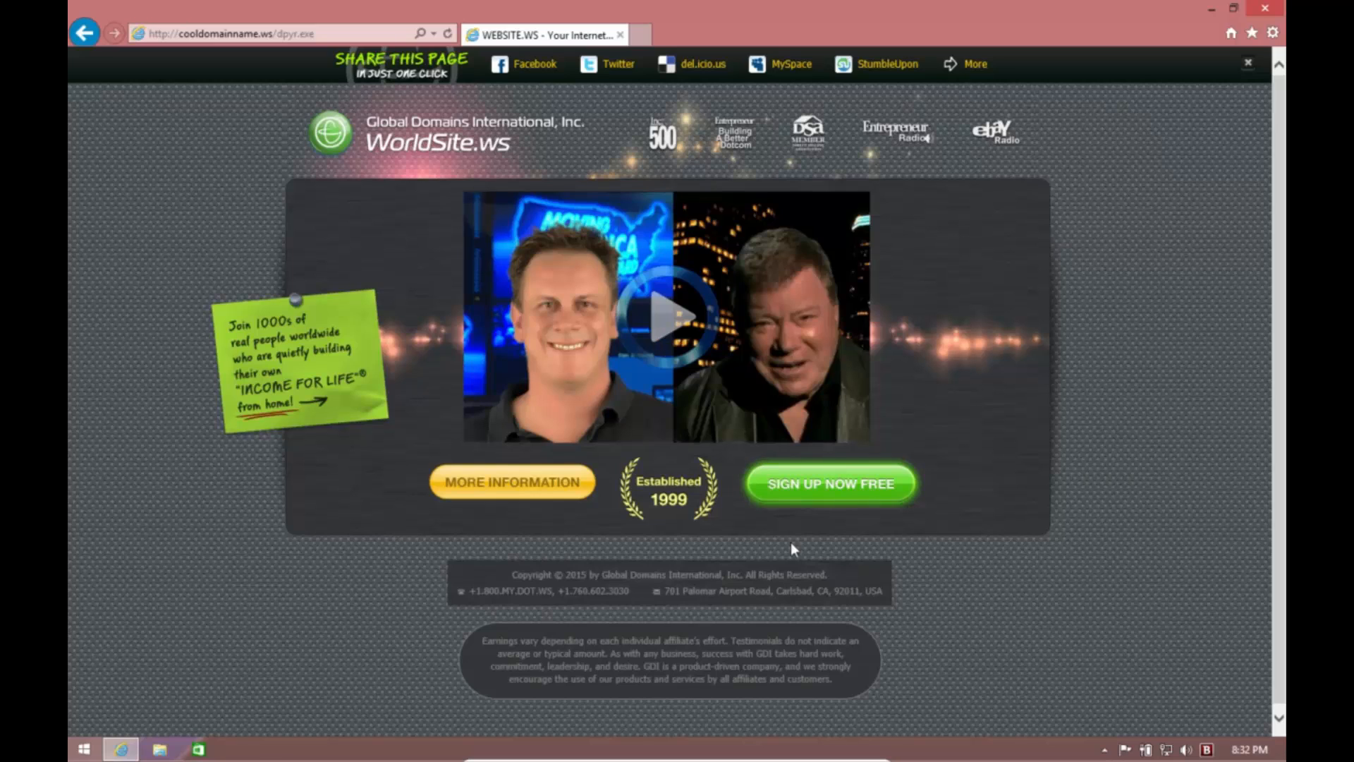
scroll(down, 3)
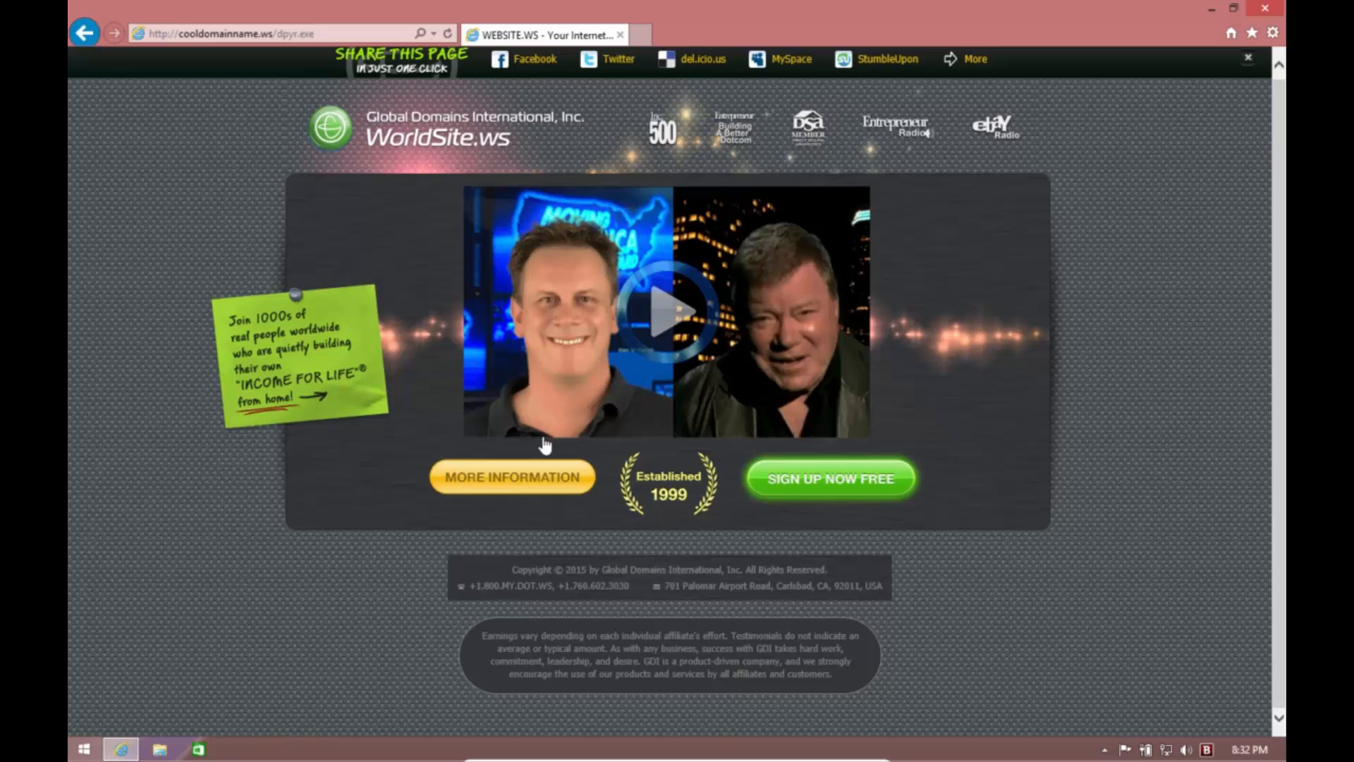
mouse_move(443, 710)
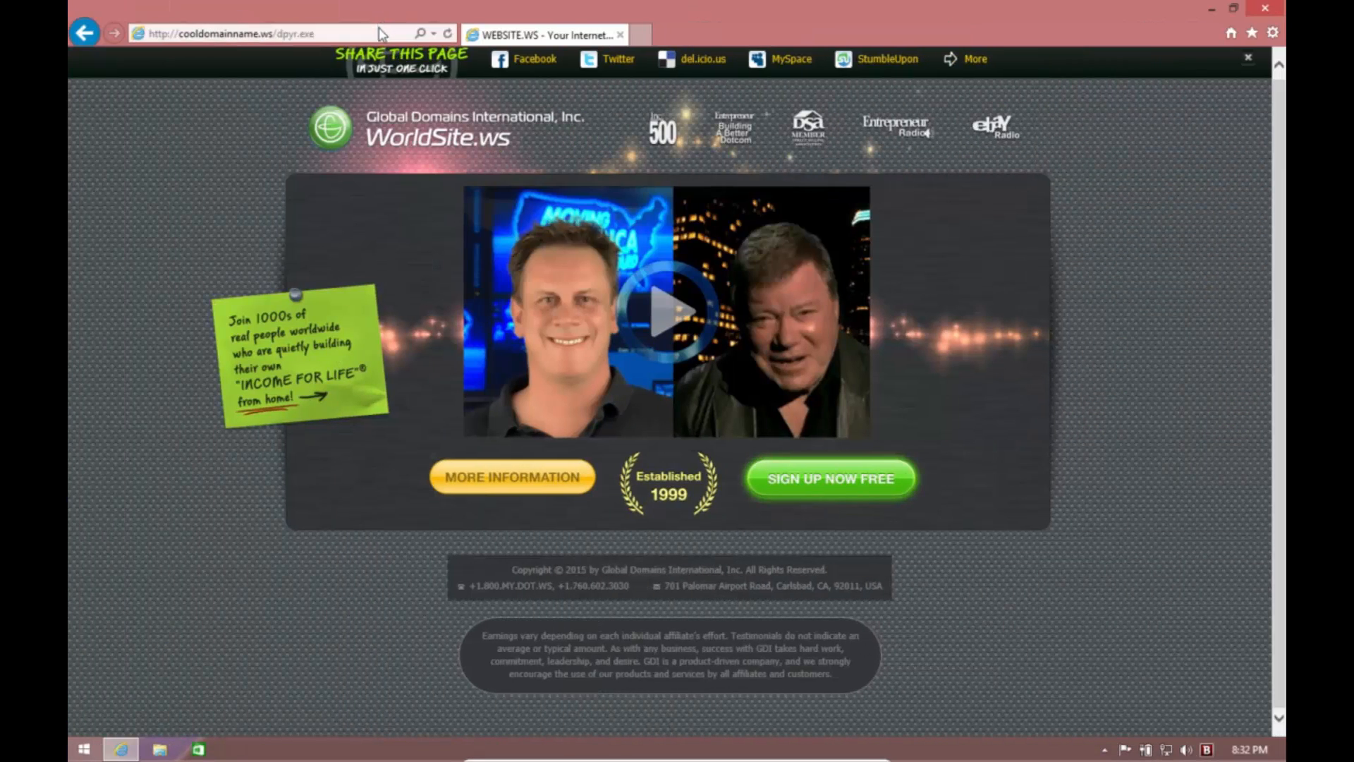
Enter smillin101s2millin.com/list/test/new/1/server.exe and stealermi.mcdir.ru/12.exe, both 404, then begin reggae-est.fr
click(250, 34)
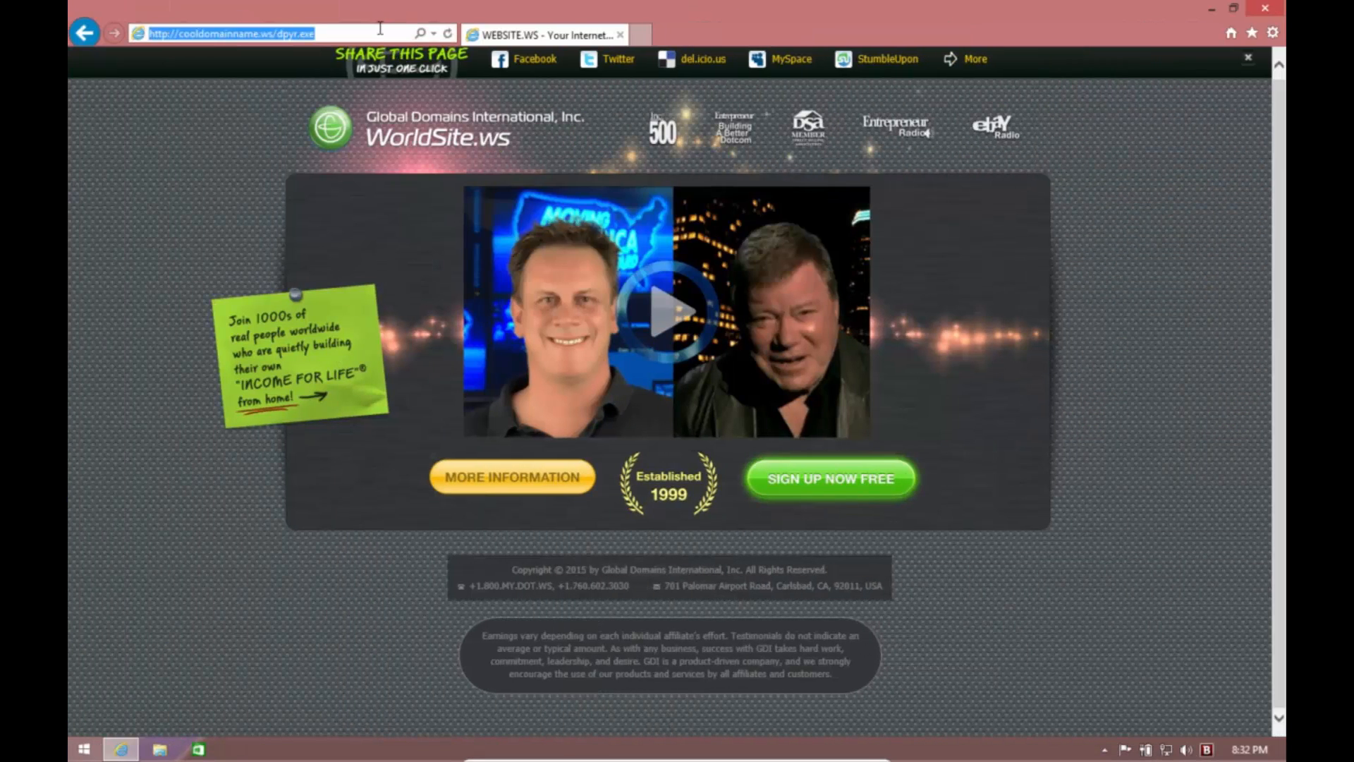
text(smillin101s2millin.com/list/test/new/1/server.exe)
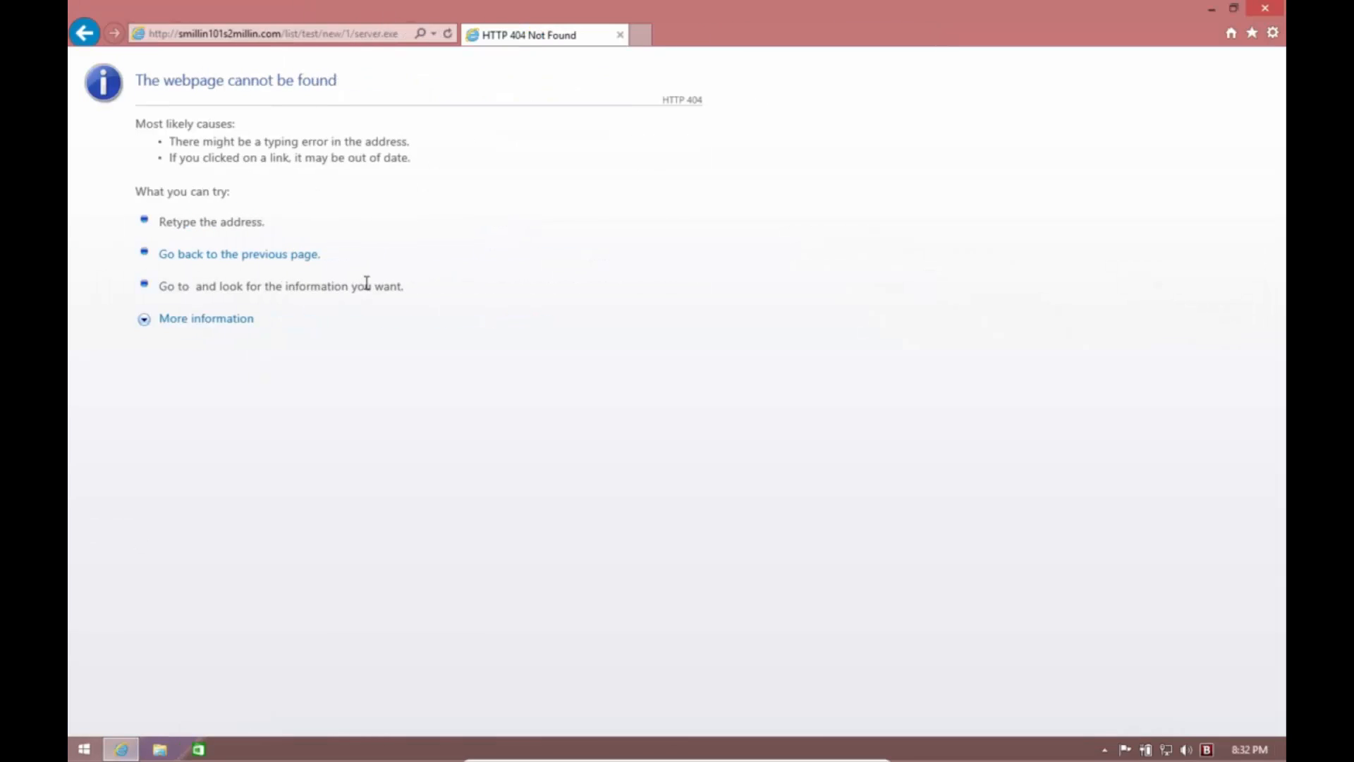
click(276, 34)
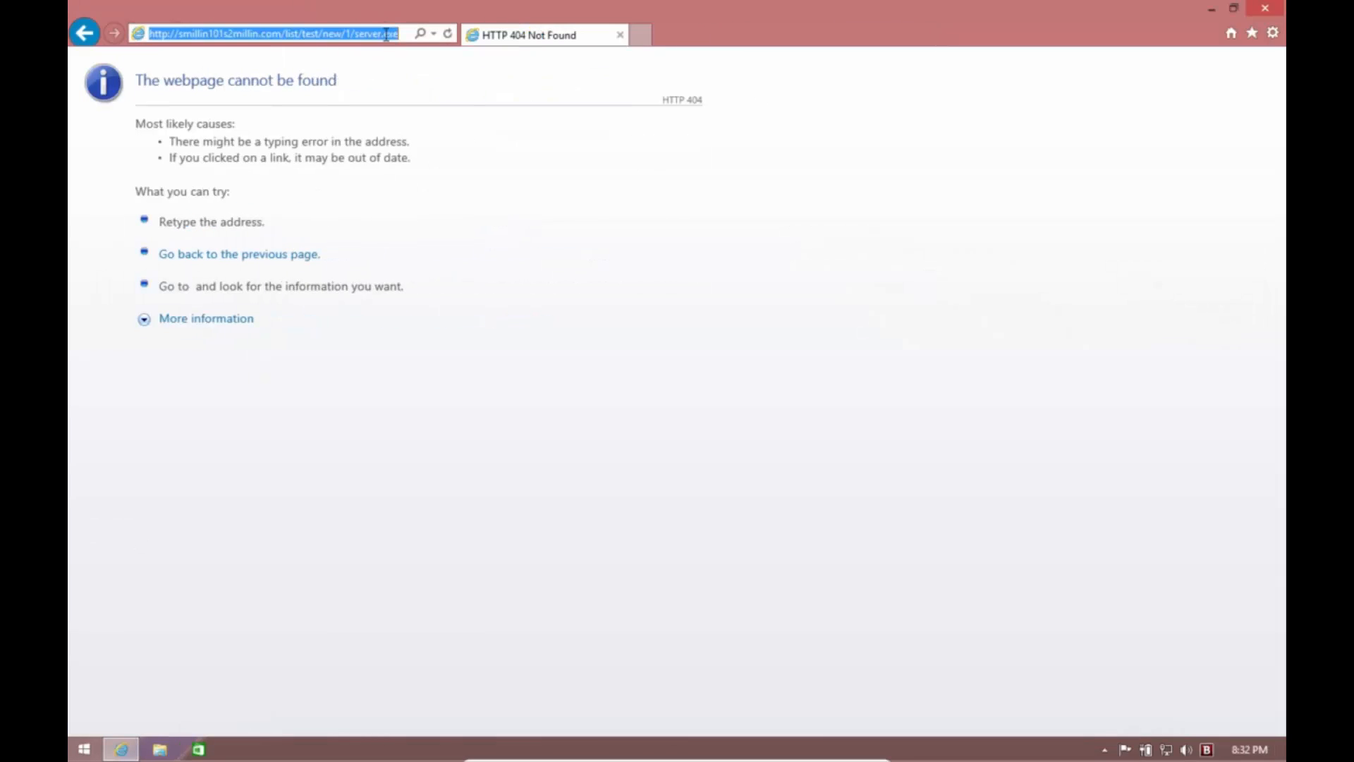
text(http://stealermi.mcdir.ru/12.exe)
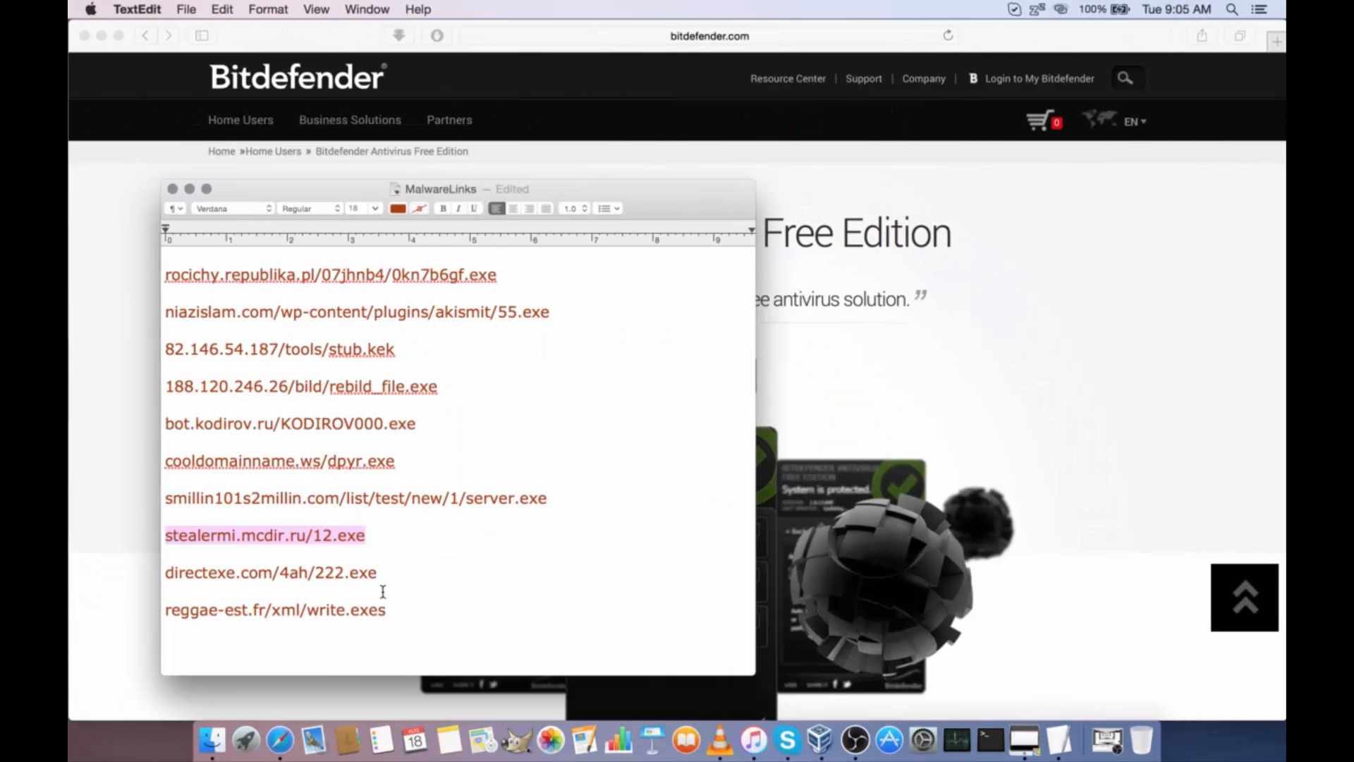
click(270, 572)
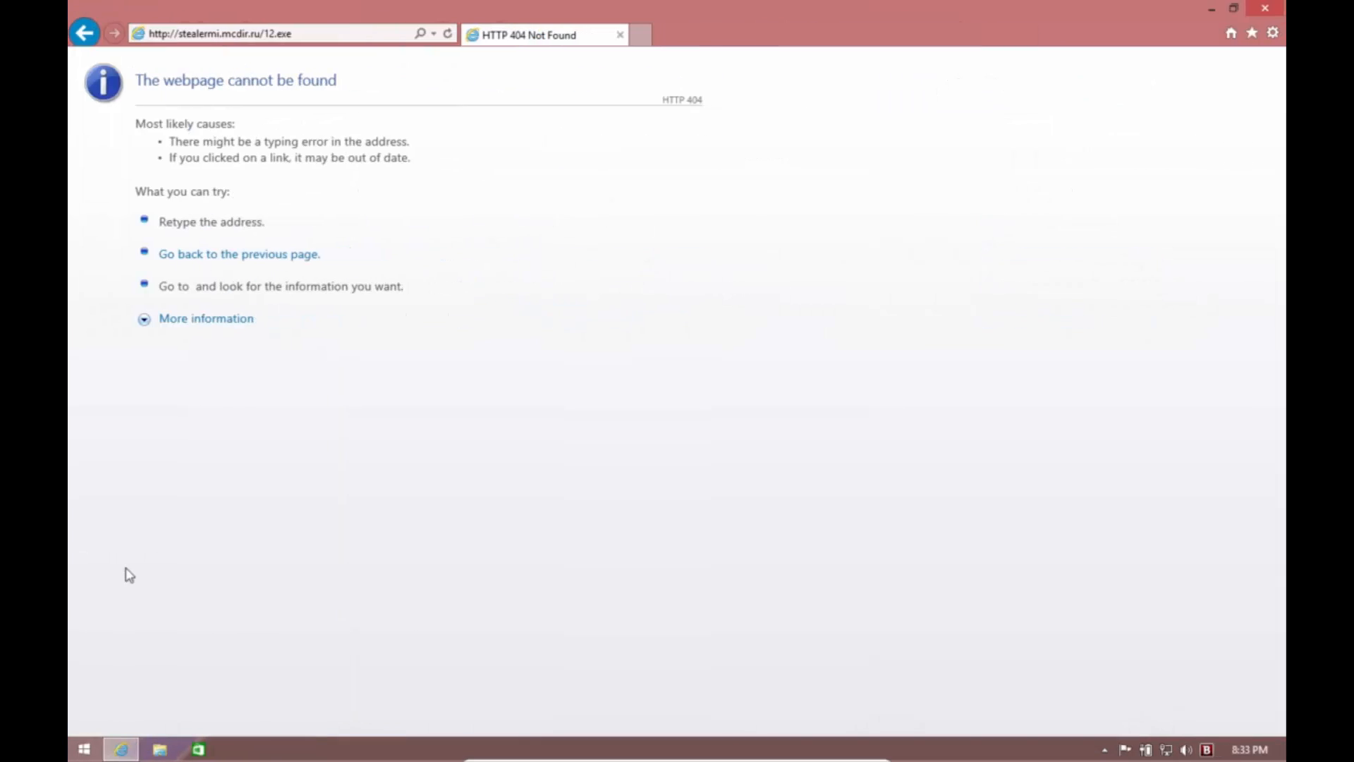
click(221, 34)
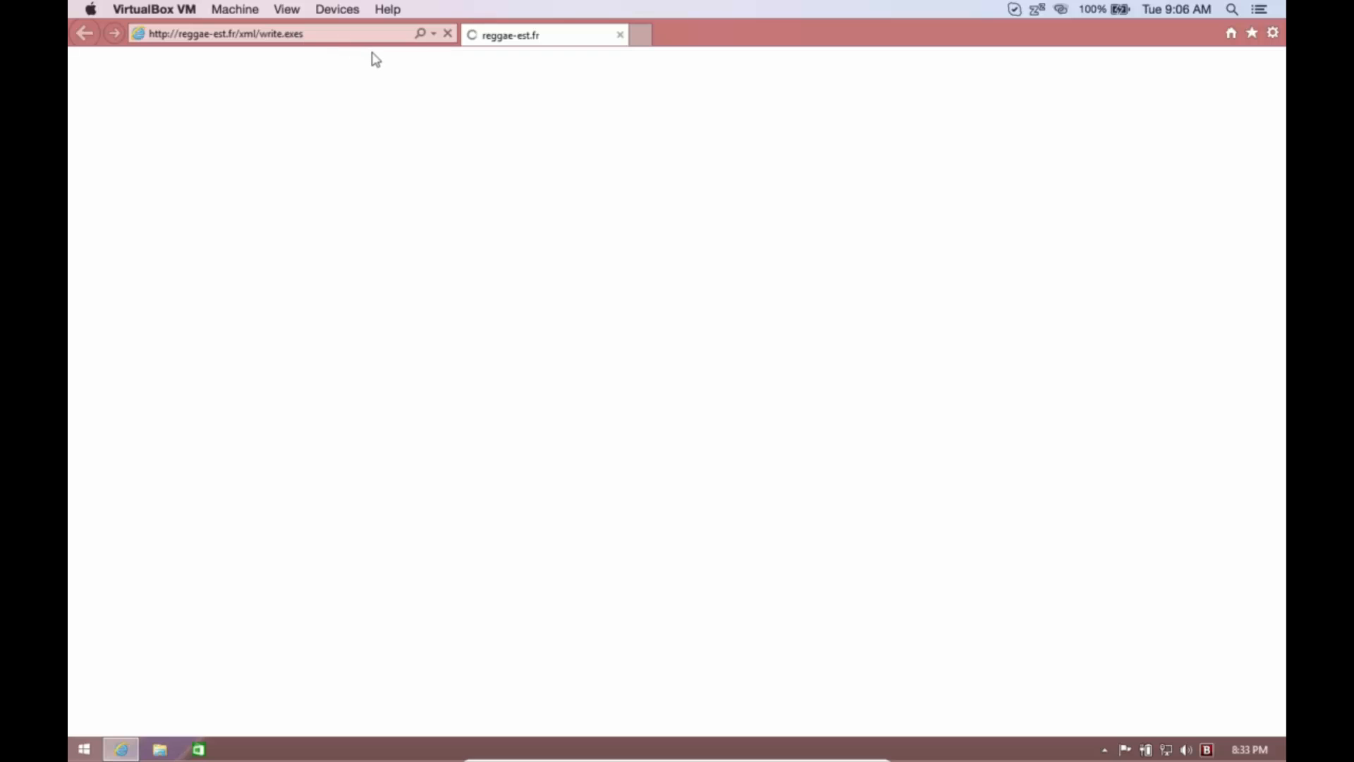
Close Internet Explorer to return to the Windows desktop
click(84, 33)
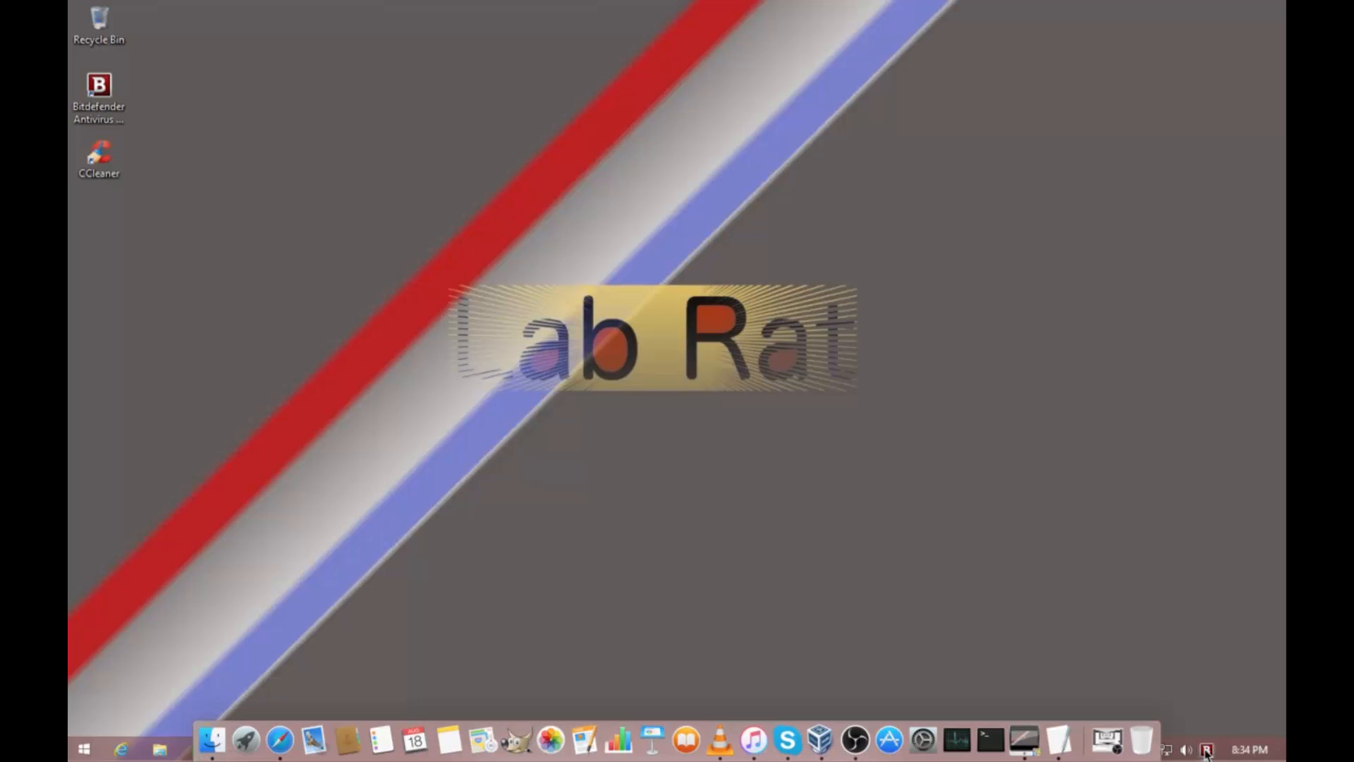
Reopen Bitdefender's tray status panel, confirming the system is still protected
click(1208, 750)
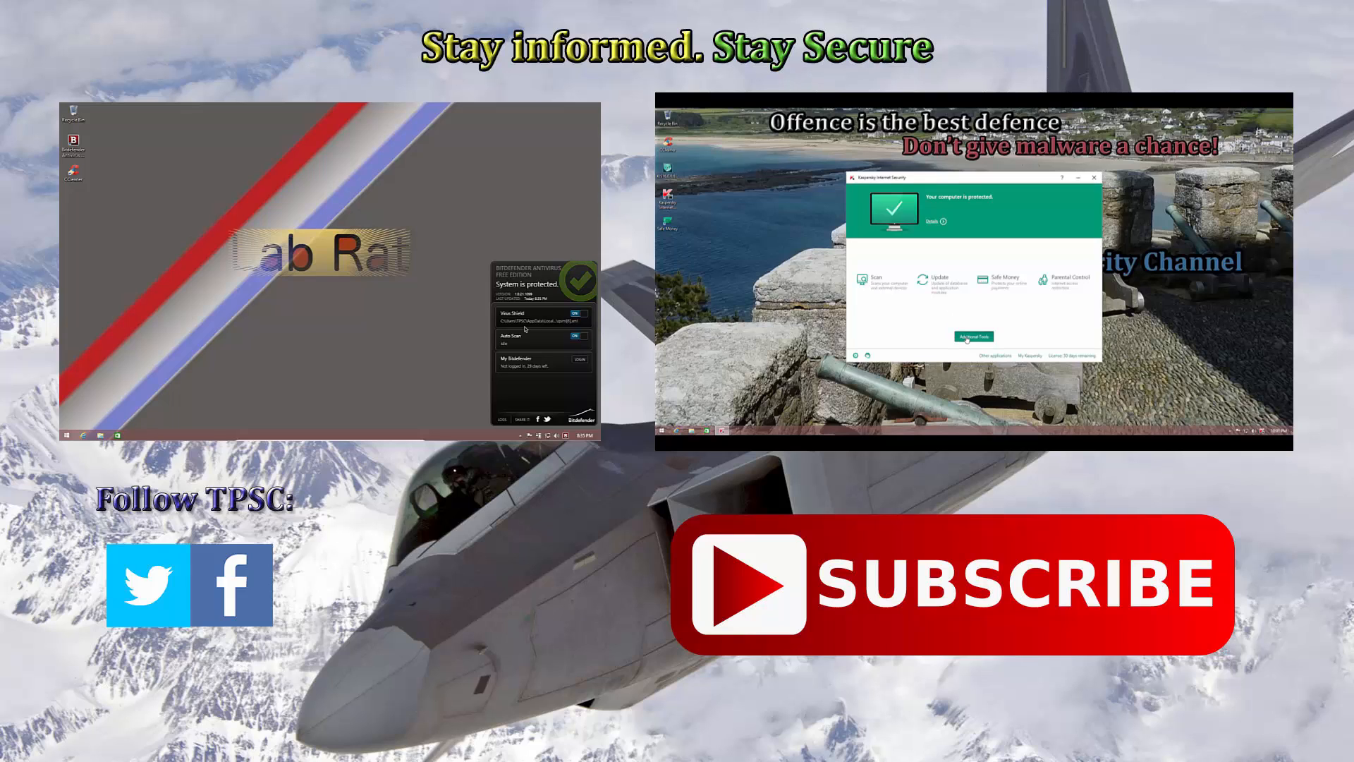
click(973, 337)
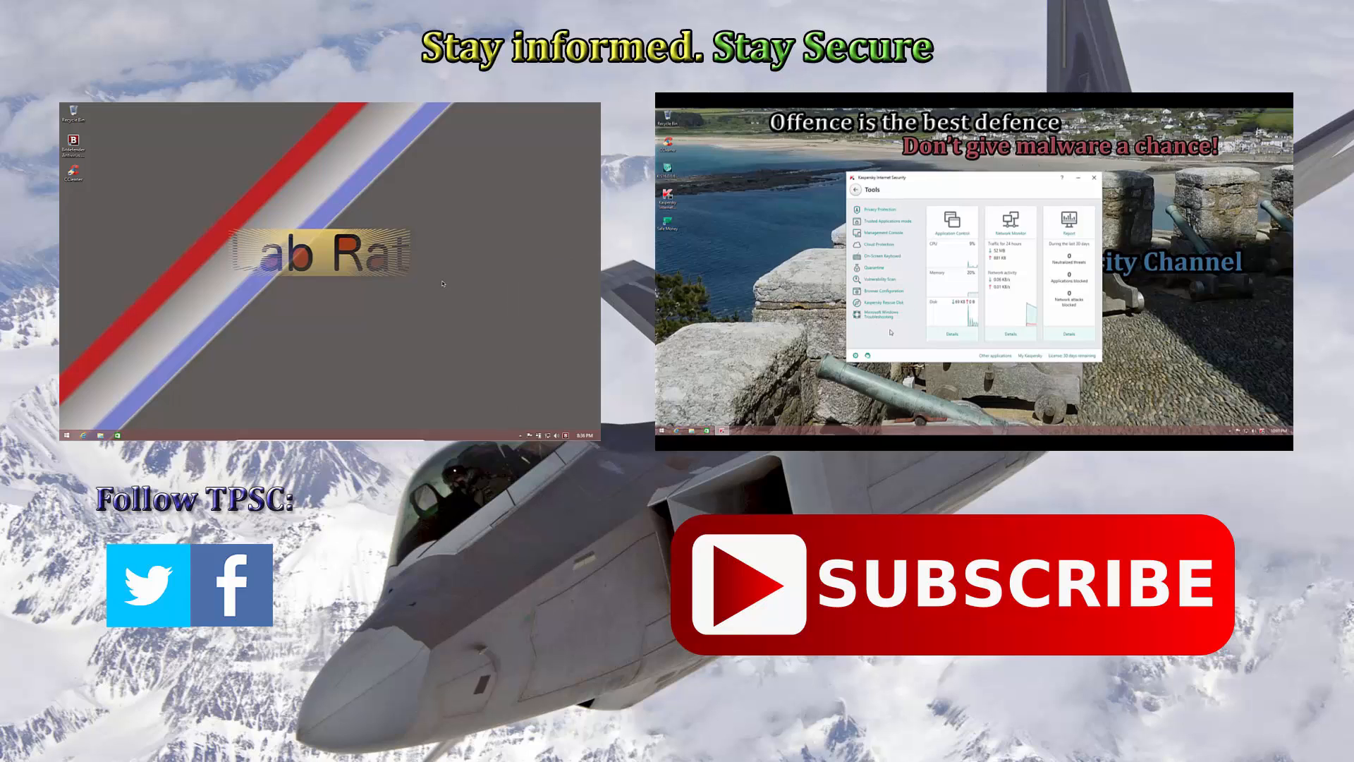
click(880, 243)
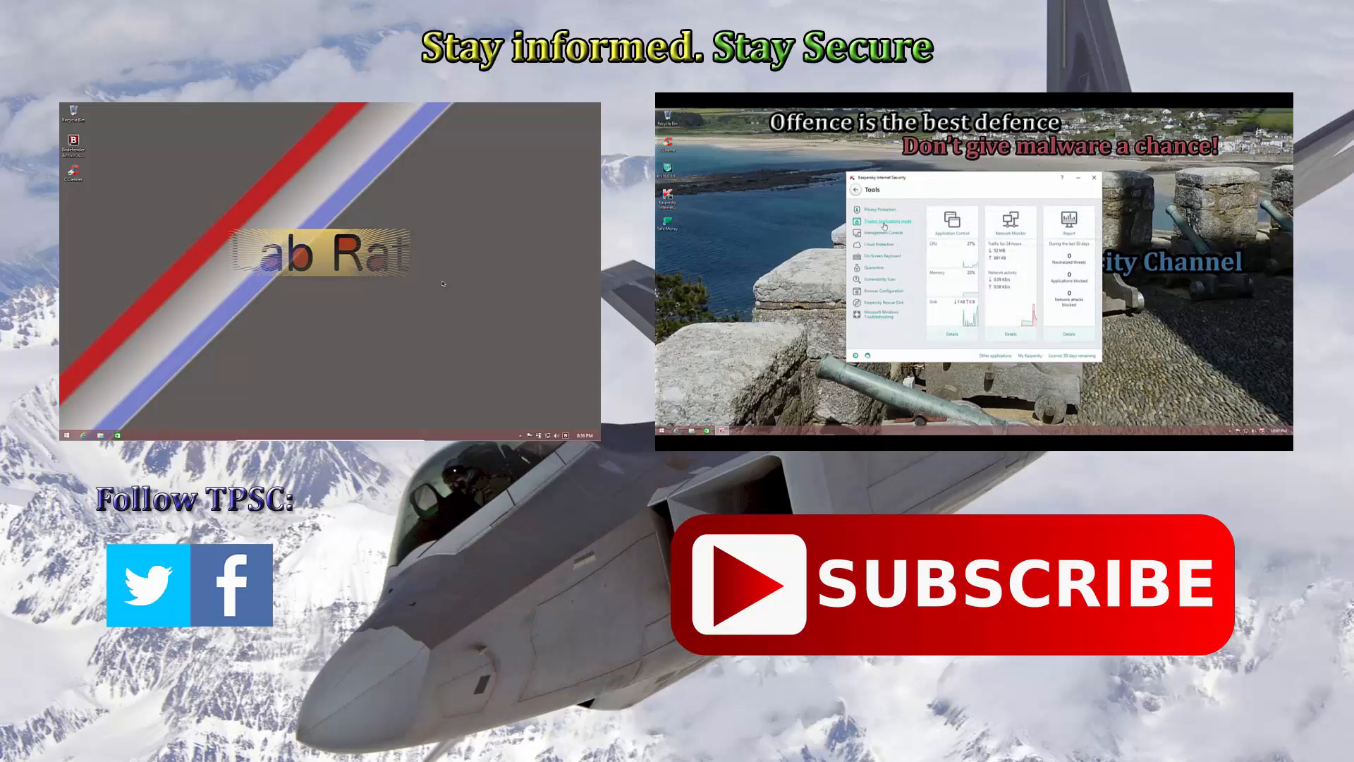
click(882, 221)
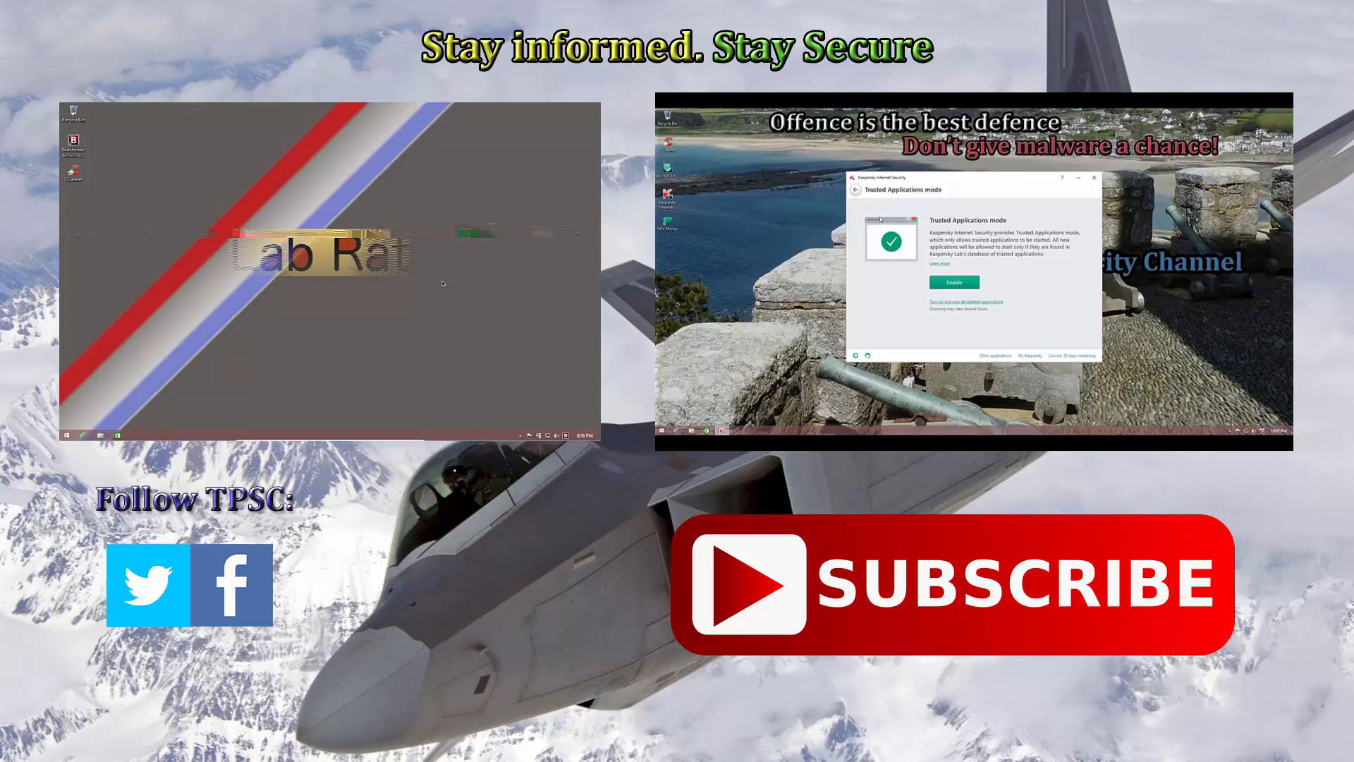